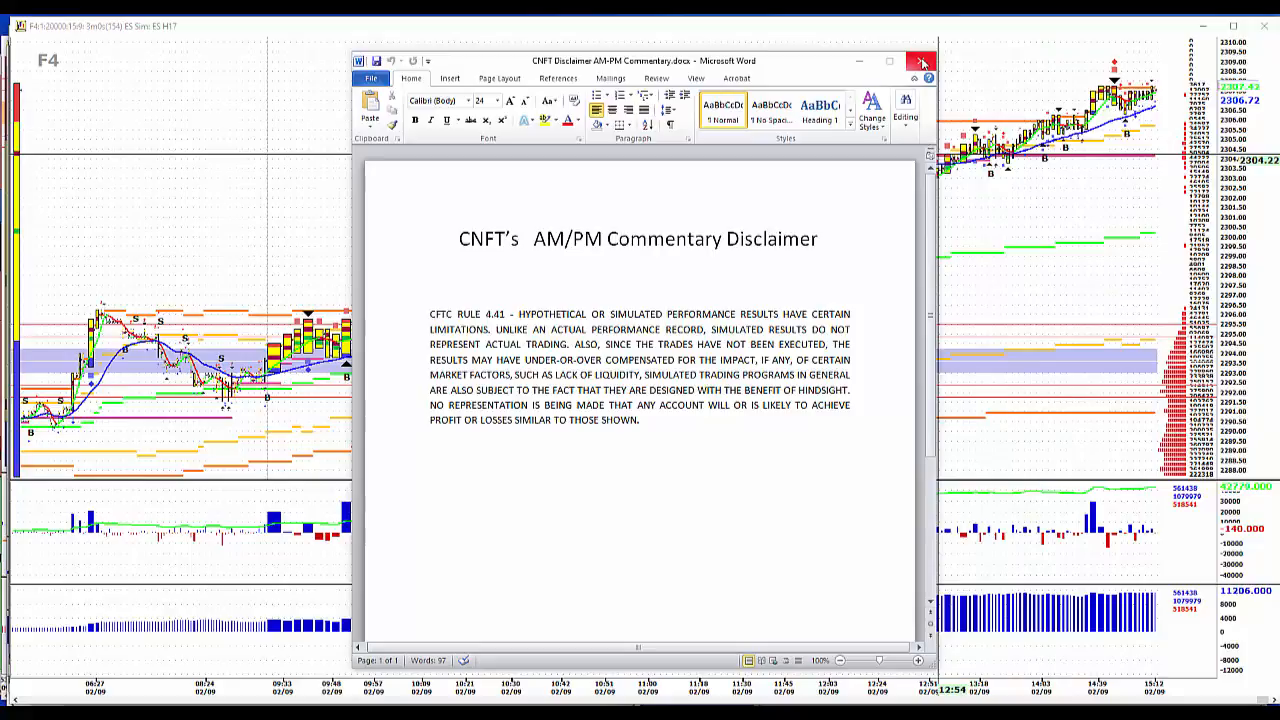
Close the Word CNFT Commentary Disclaimer window to reveal the futures chart
{"action": "left_click", "coordinate": [920, 60]}
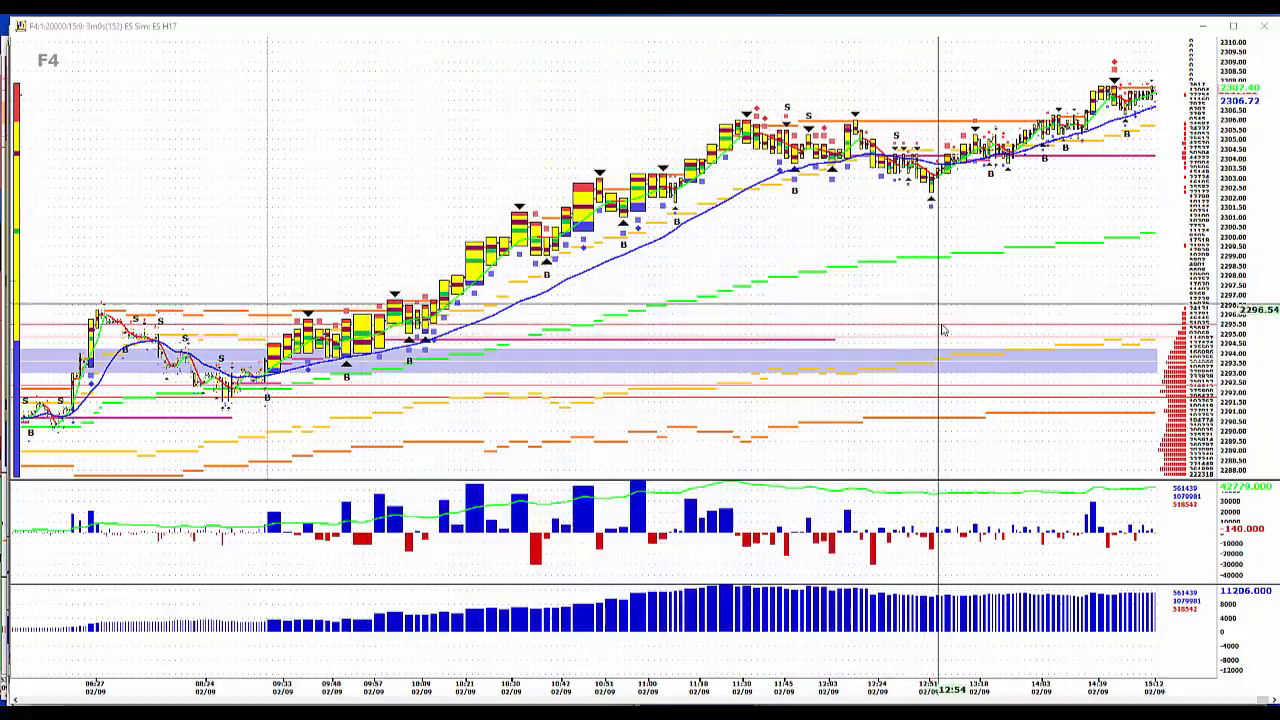
{"action": "mouse_move", "coordinate": [848, 588]}
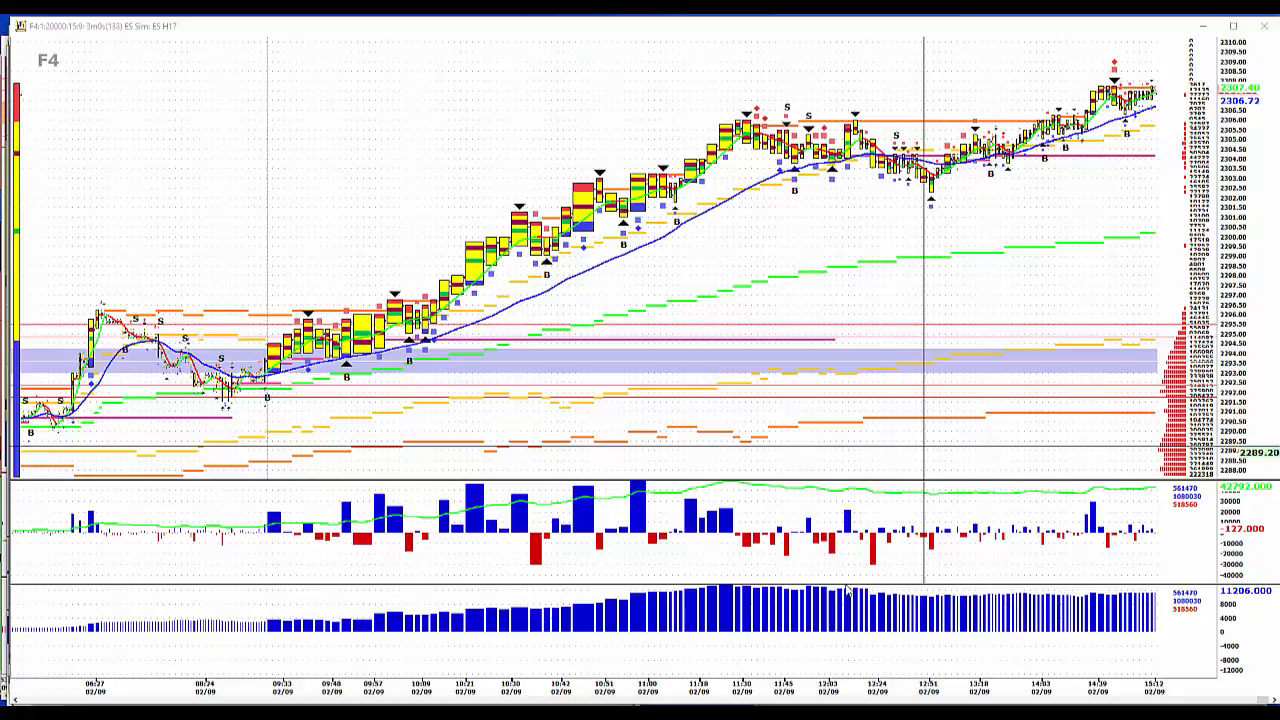
{"action": "mouse_move", "coordinate": [320, 376]}
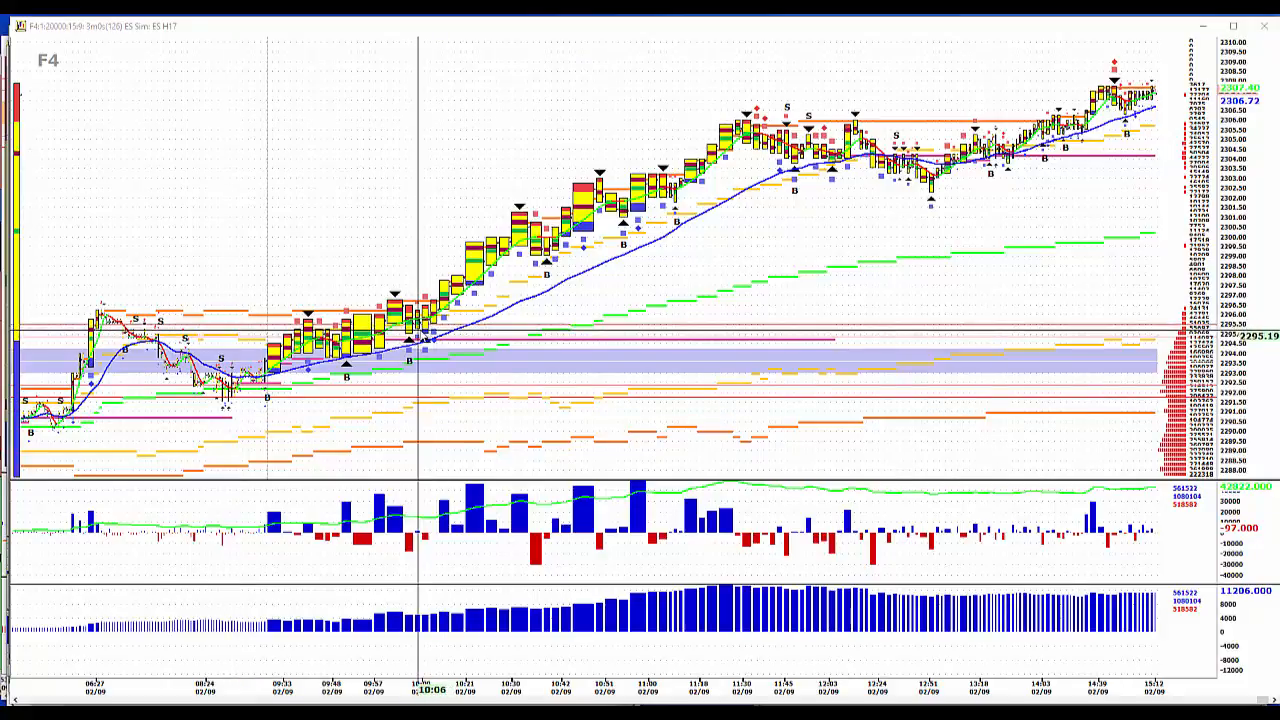
{"action": "mouse_move", "coordinate": [578, 364]}
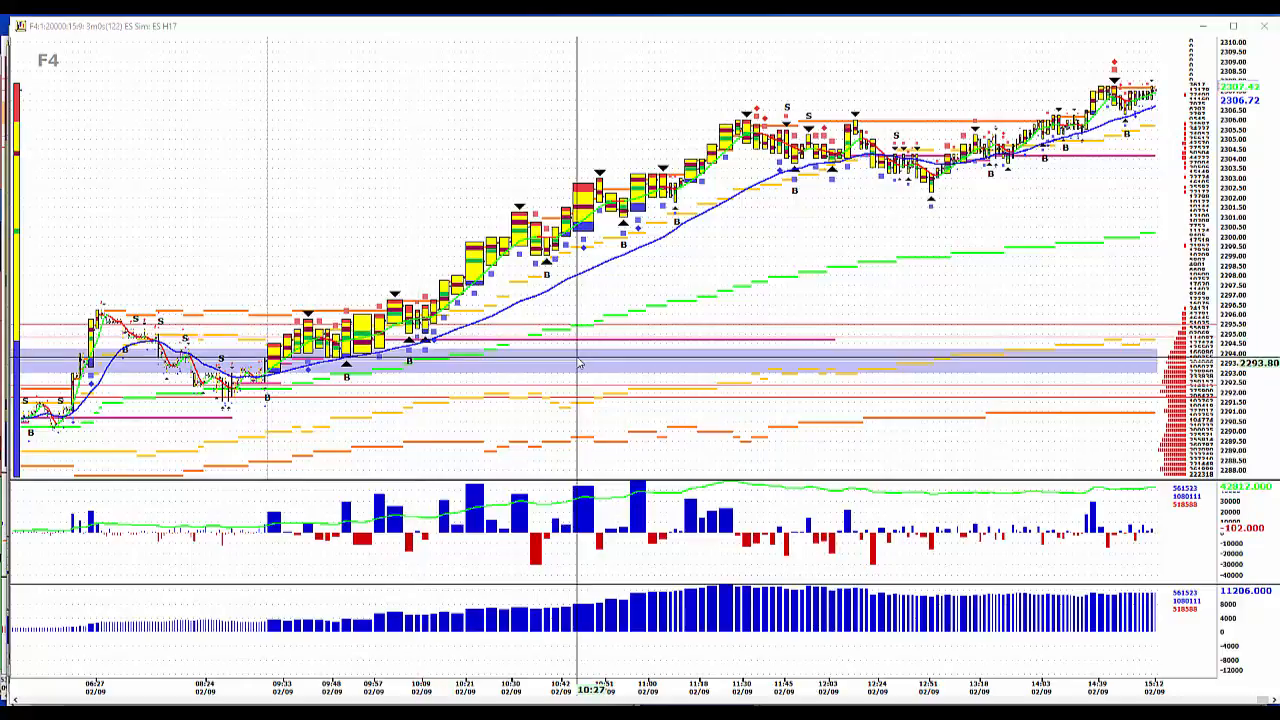
{"action": "mouse_move", "coordinate": [396, 344]}
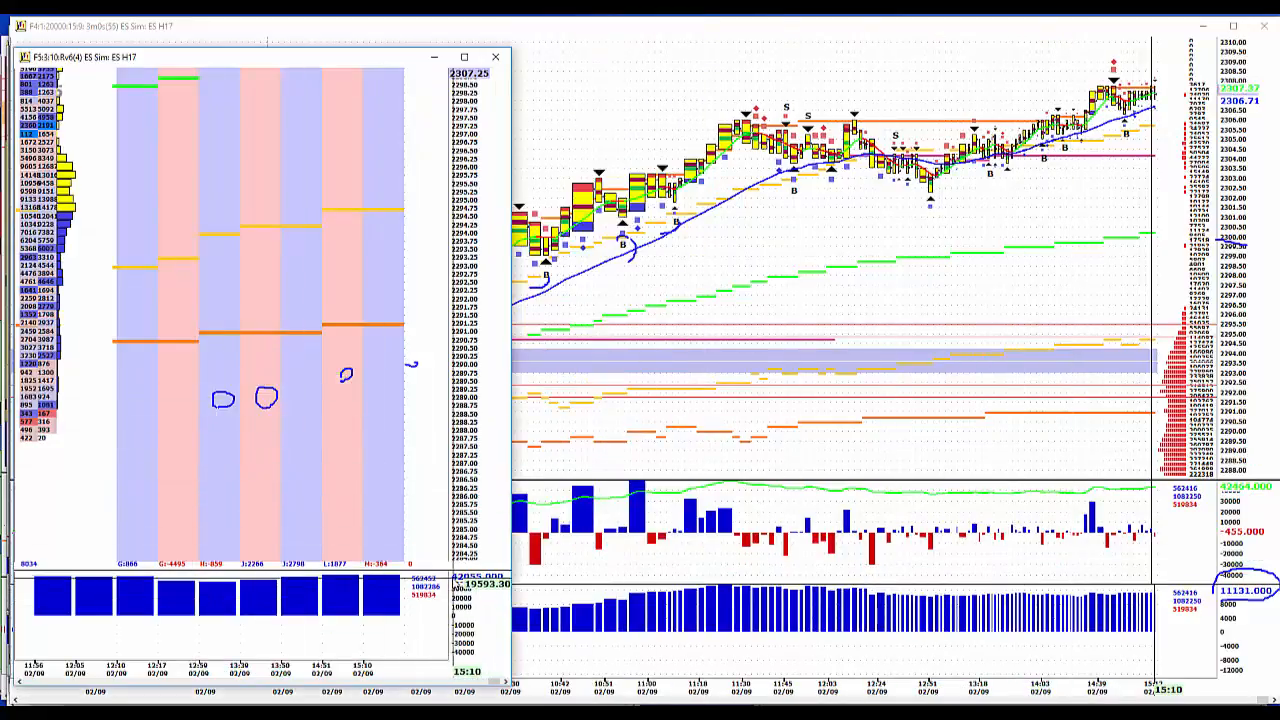
Erase the hand-drawn circles so the ES chart bars and profile show unobstructed
{"action": "right_click", "coordinate": [228, 210]}
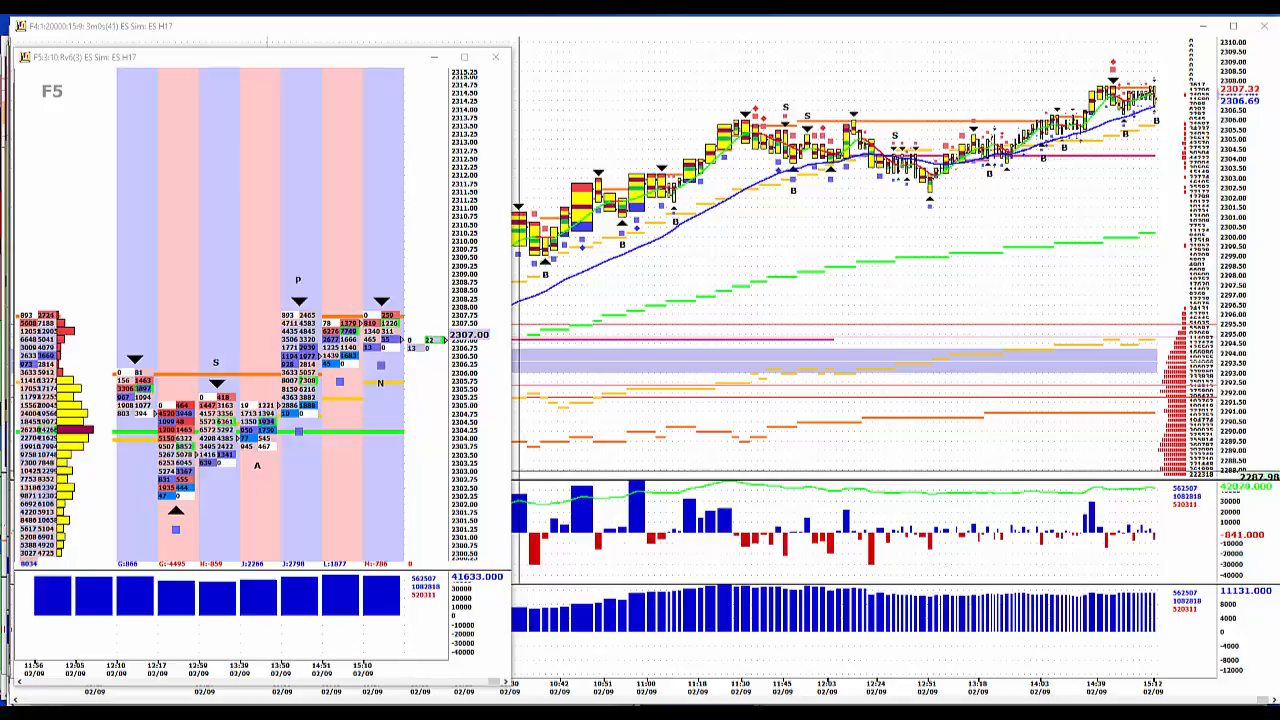
{"action": "mouse_move", "coordinate": [804, 240]}
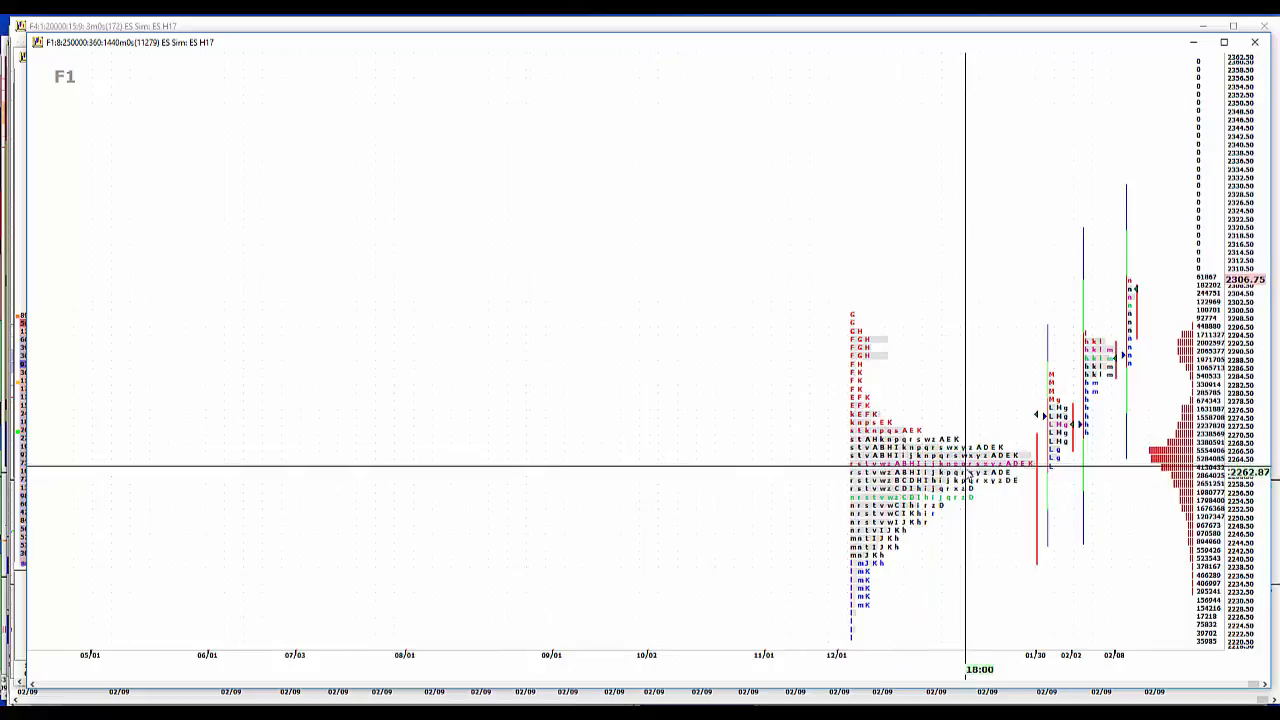
{"action": "mouse_move", "coordinate": [1084, 428]}
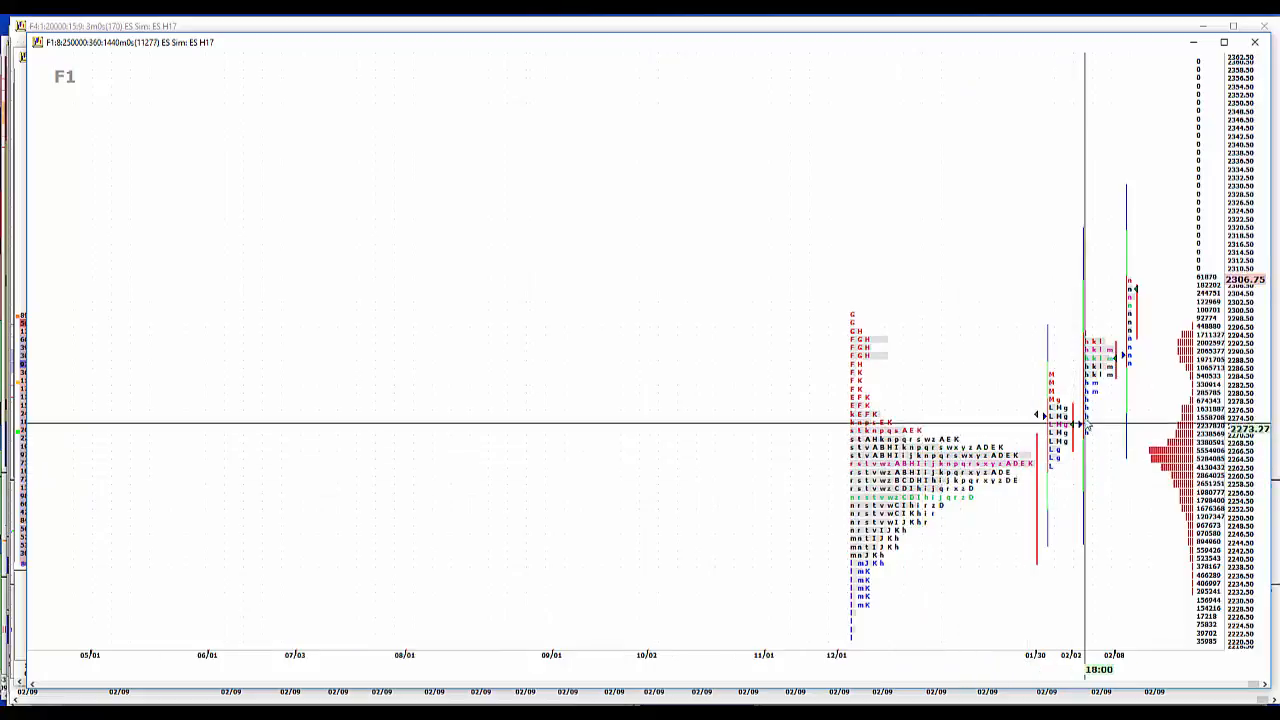
{"action": "mouse_move", "coordinate": [1132, 250]}
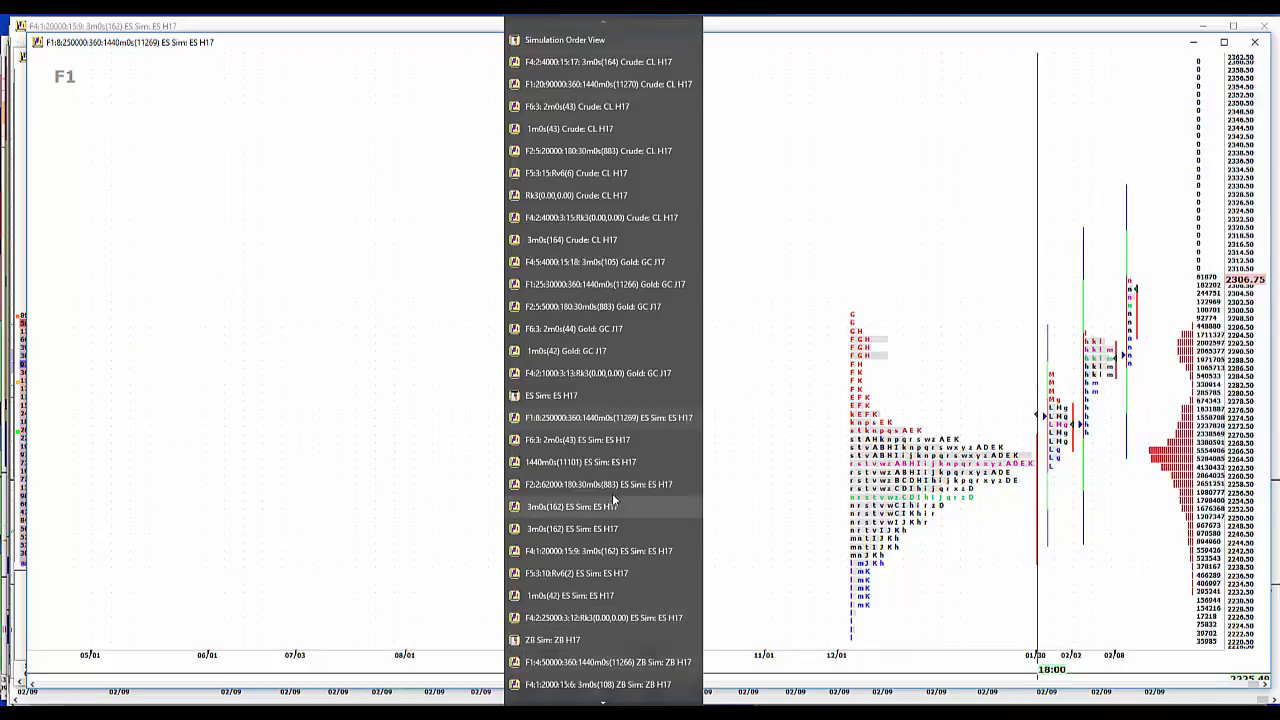
Select the F2 ES multi-day market-profile chart from the Window chart list
{"action": "left_click", "coordinate": [598, 484]}
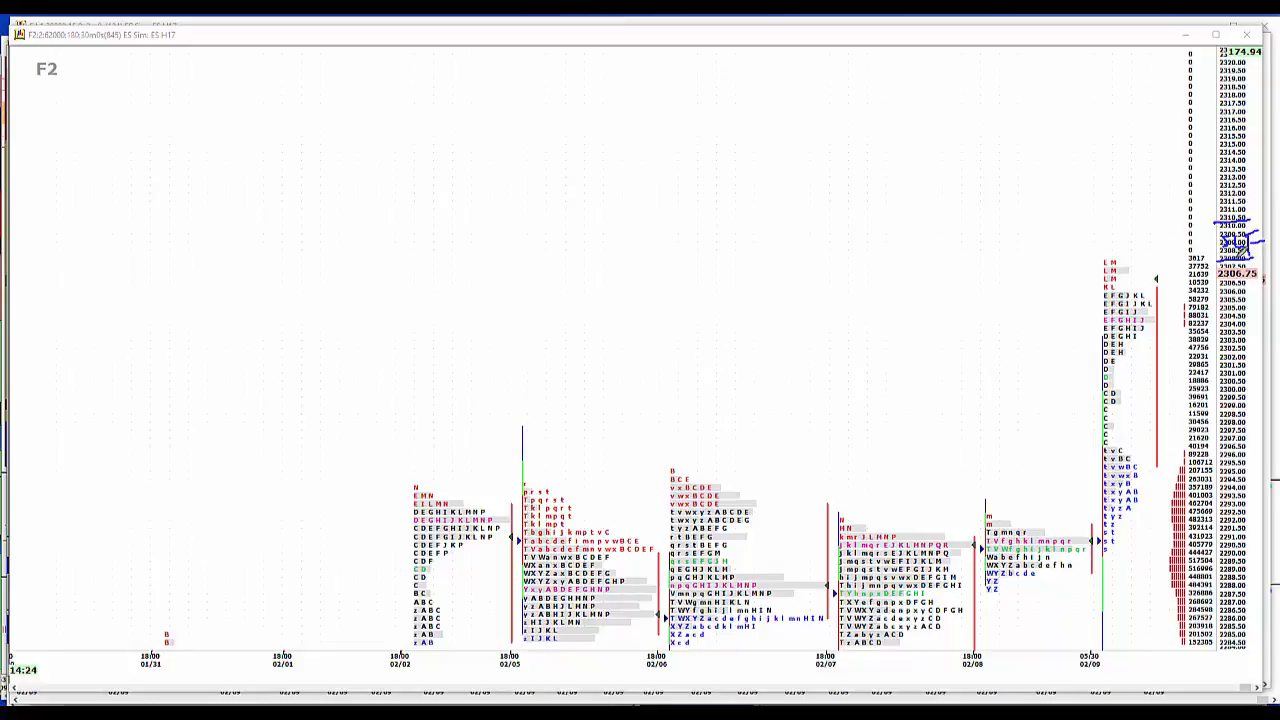
{"action": "mouse_move", "coordinate": [1150, 418]}
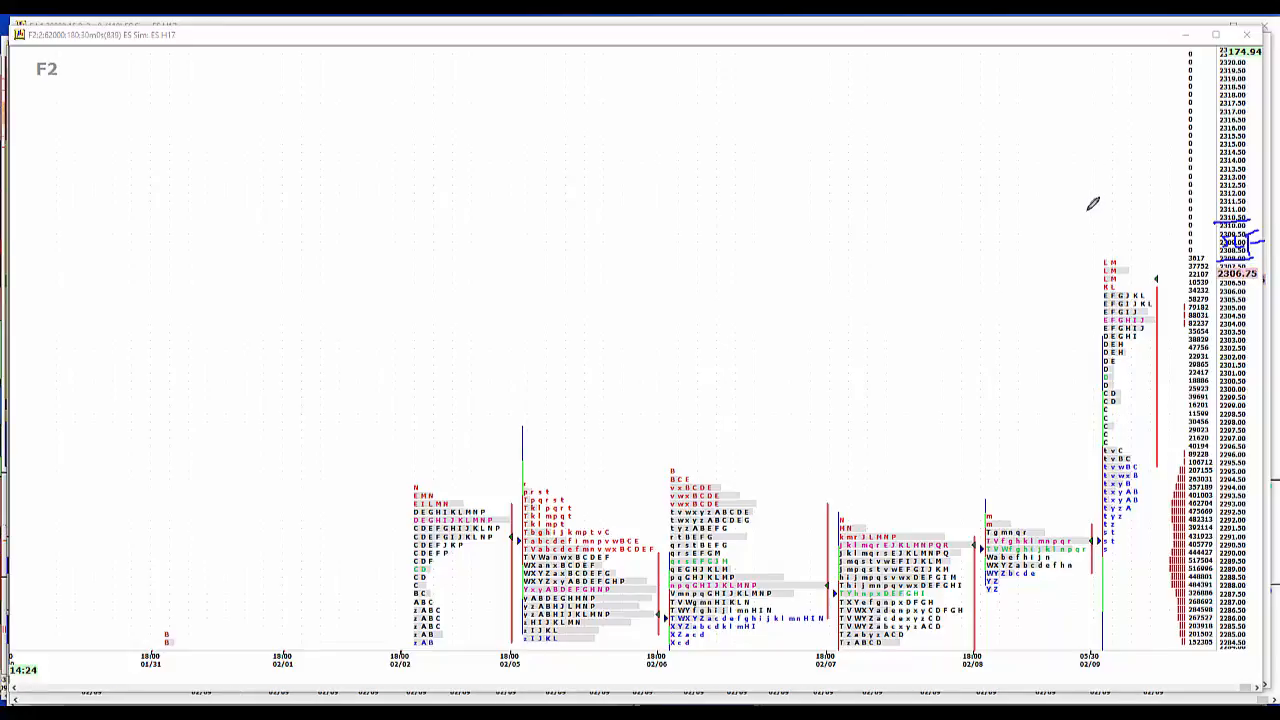
{"action": "mouse_move", "coordinate": [1258, 136]}
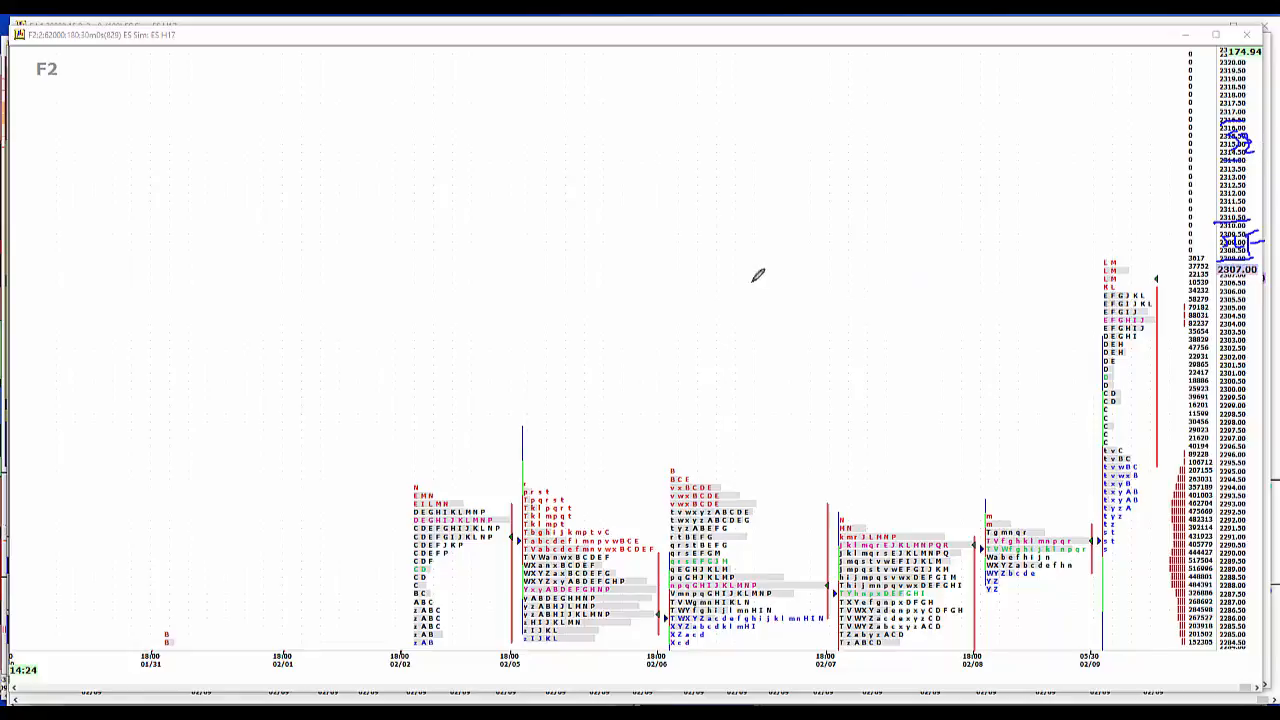
{"action": "mouse_move", "coordinate": [328, 76]}
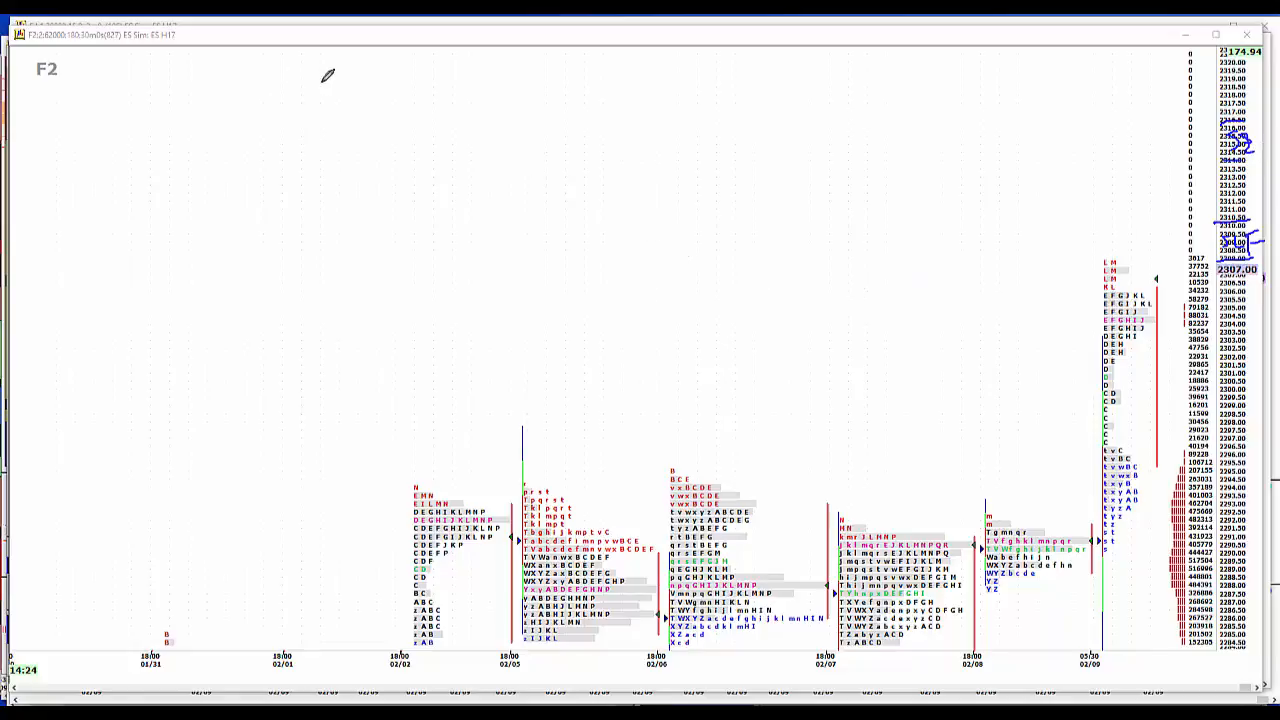
Handwrite the notes IMP +.2, Ex +.1, CS 98.5 and (1072) at the chart's top left
{"action": "left_click_drag", "start_coordinate": [320, 100], "coordinate": [340, 80]}
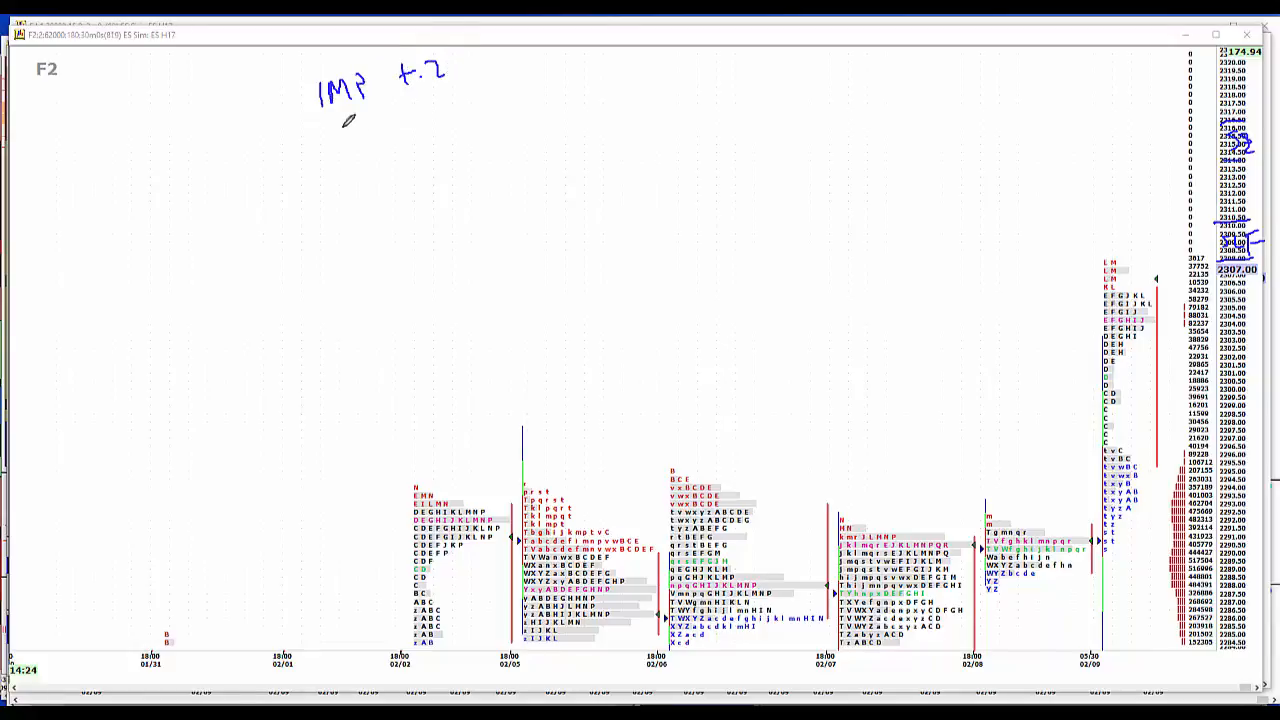
{"action": "left_click_drag", "start_coordinate": [344, 130], "coordinate": [378, 128]}
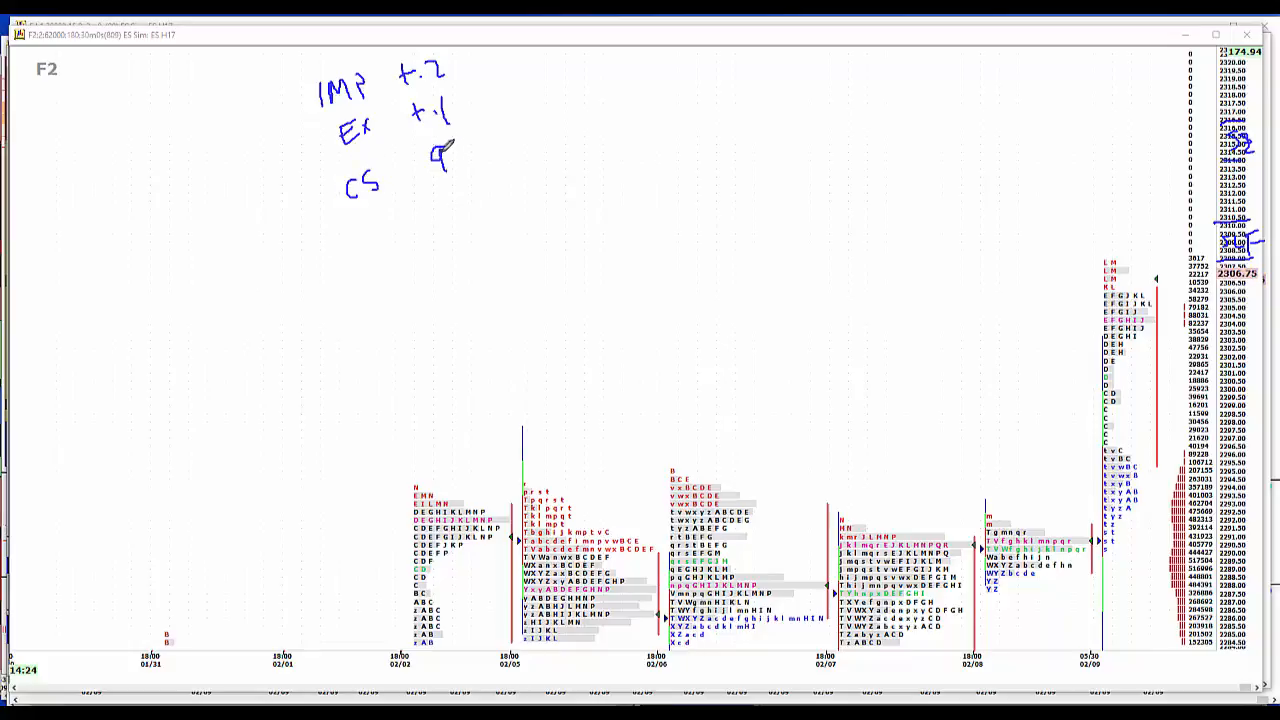
{"action": "left_click_drag", "start_coordinate": [444, 156], "coordinate": [470, 144]}
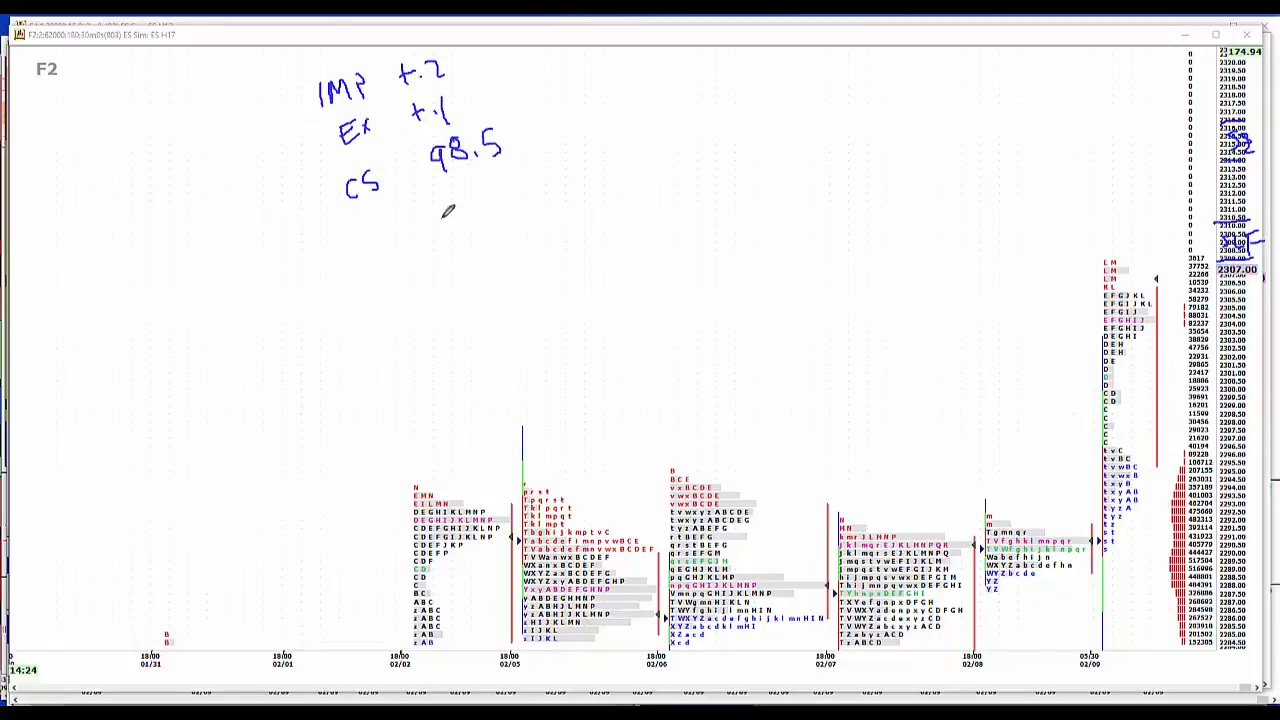
{"action": "left_click_drag", "start_coordinate": [444, 210], "coordinate": [464, 200]}
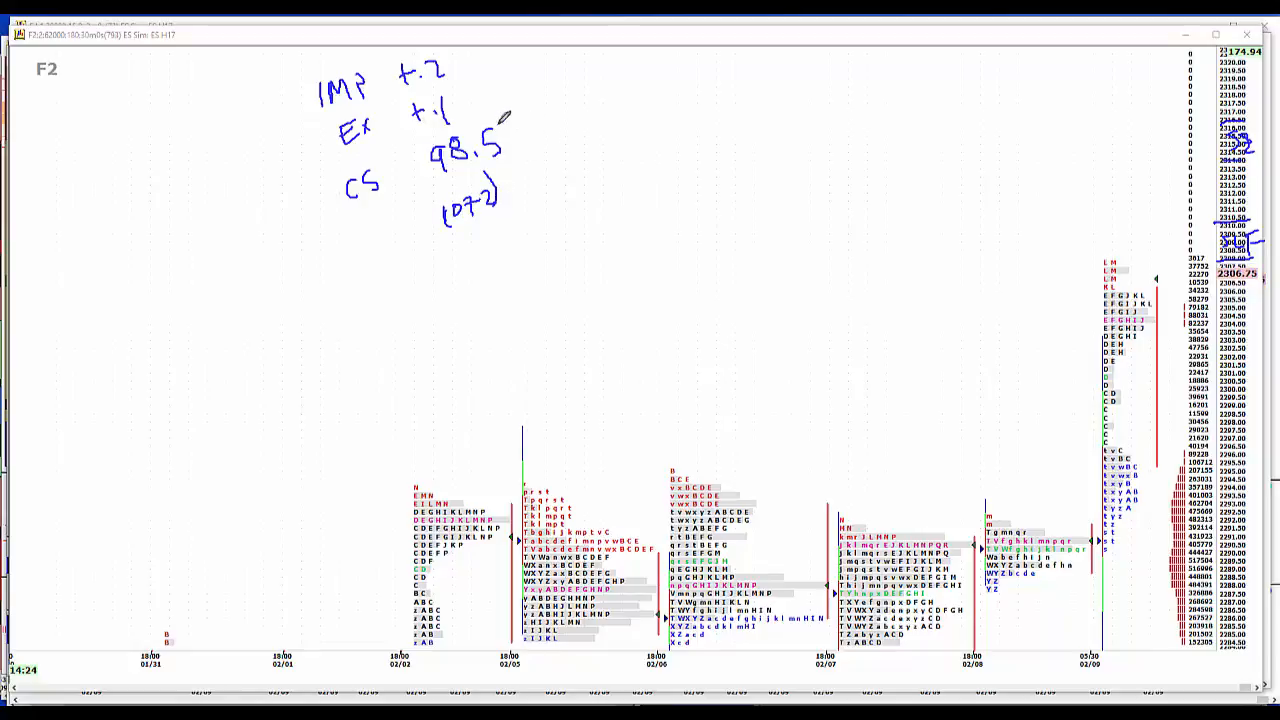
Circle the CS 98.5 note and handwrite TRUMP and 450B beside it
{"action": "left_click_drag", "start_coordinate": [580, 100], "coordinate": [604, 76]}
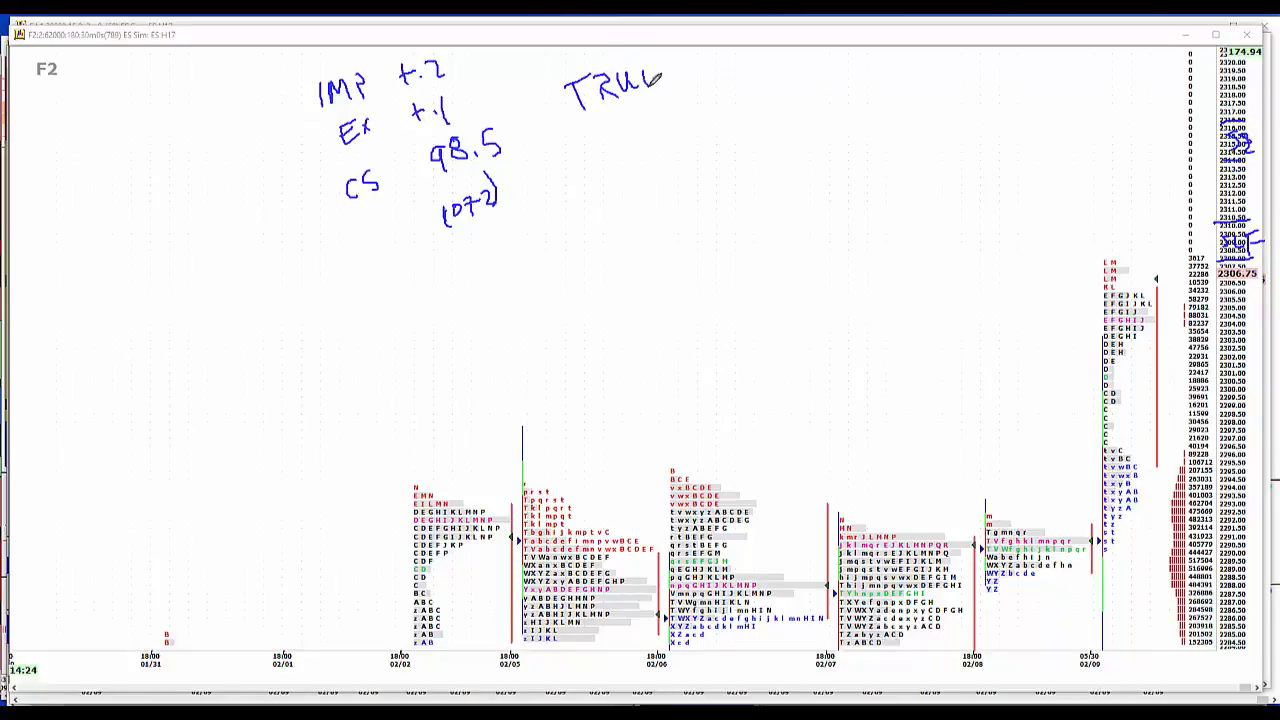
{"action": "left_click_drag", "start_coordinate": [660, 80], "coordinate": [700, 76]}
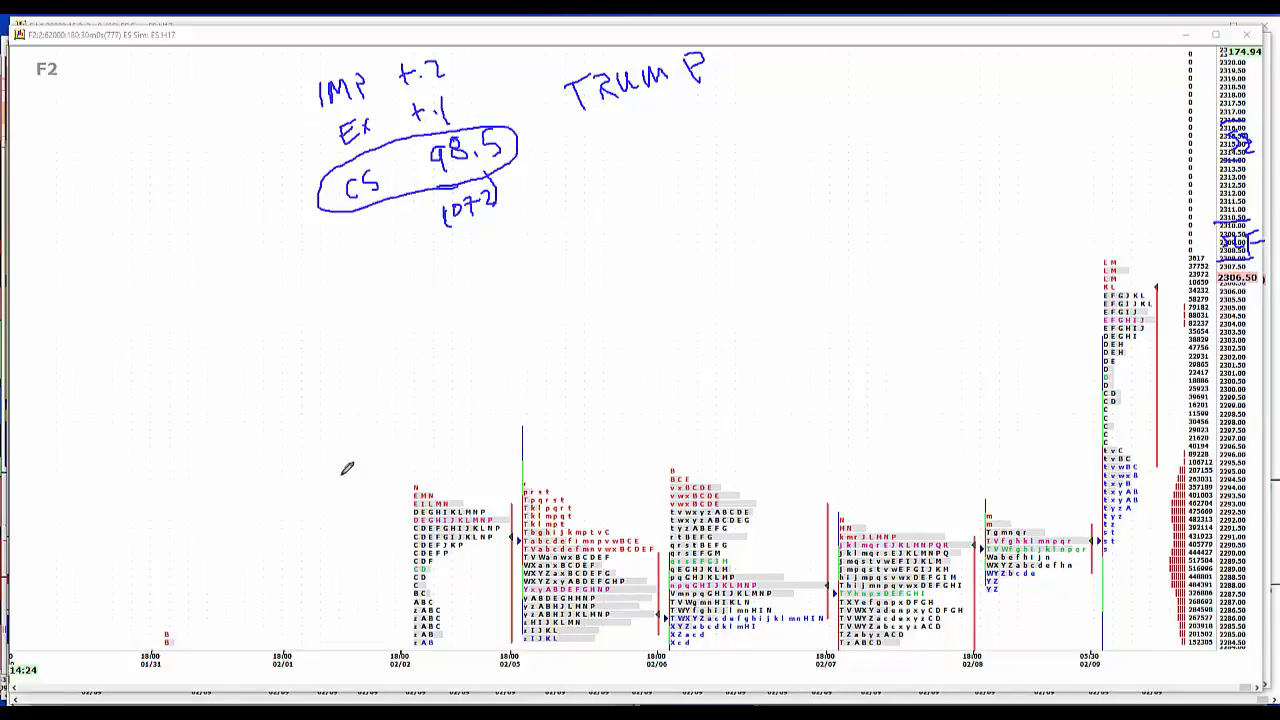
{"action": "mouse_move", "coordinate": [660, 144]}
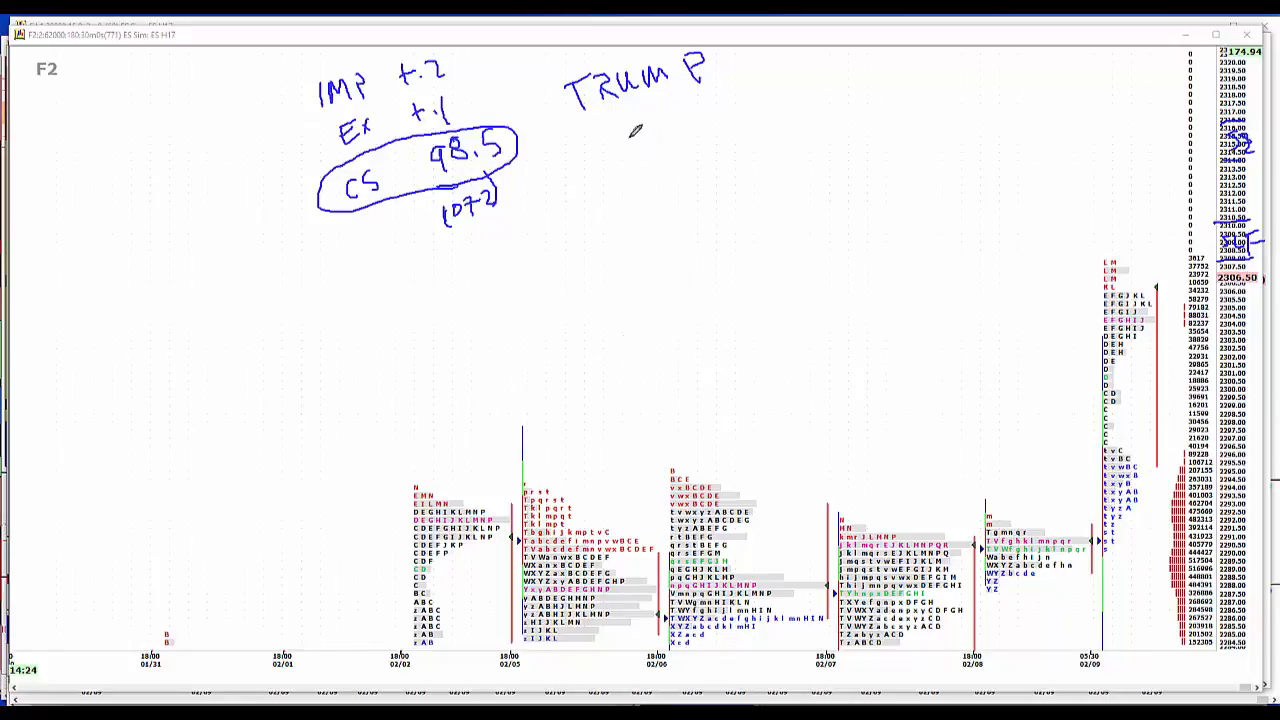
{"action": "left_click_drag", "start_coordinate": [630, 136], "coordinate": [644, 164]}
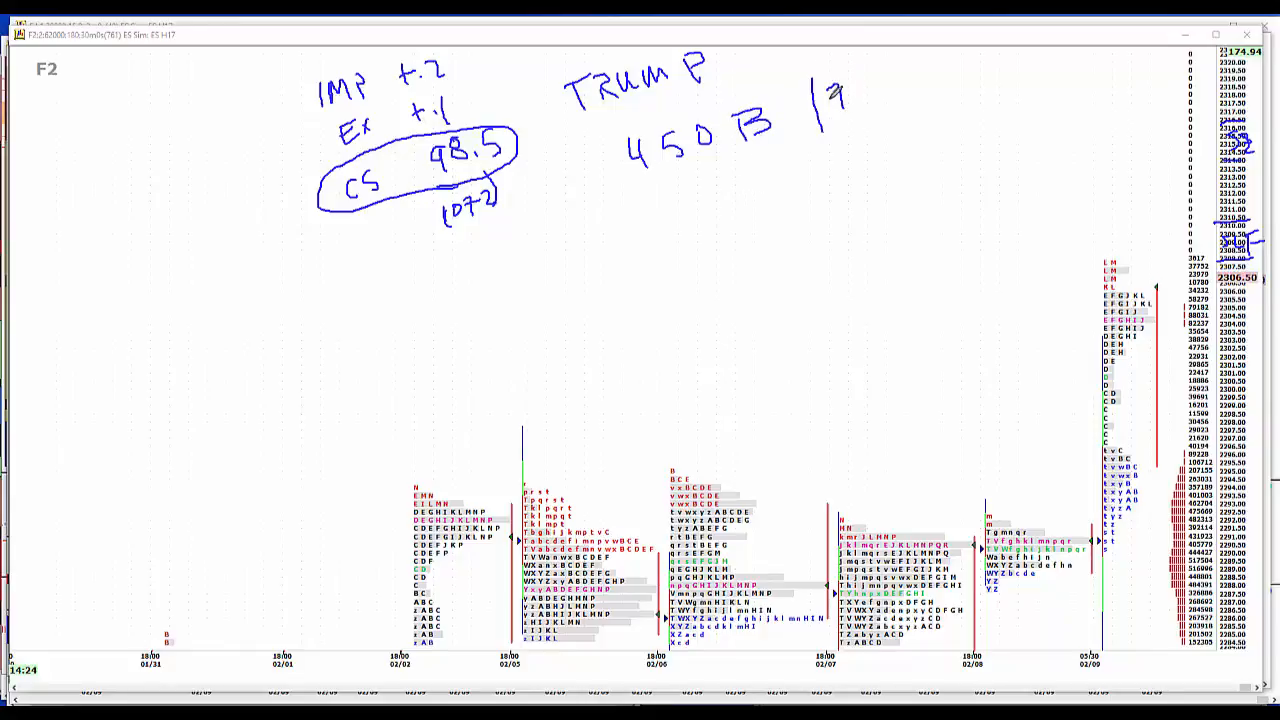
{"action": "left_click_drag", "start_coordinate": [830, 96], "coordinate": [880, 96]}
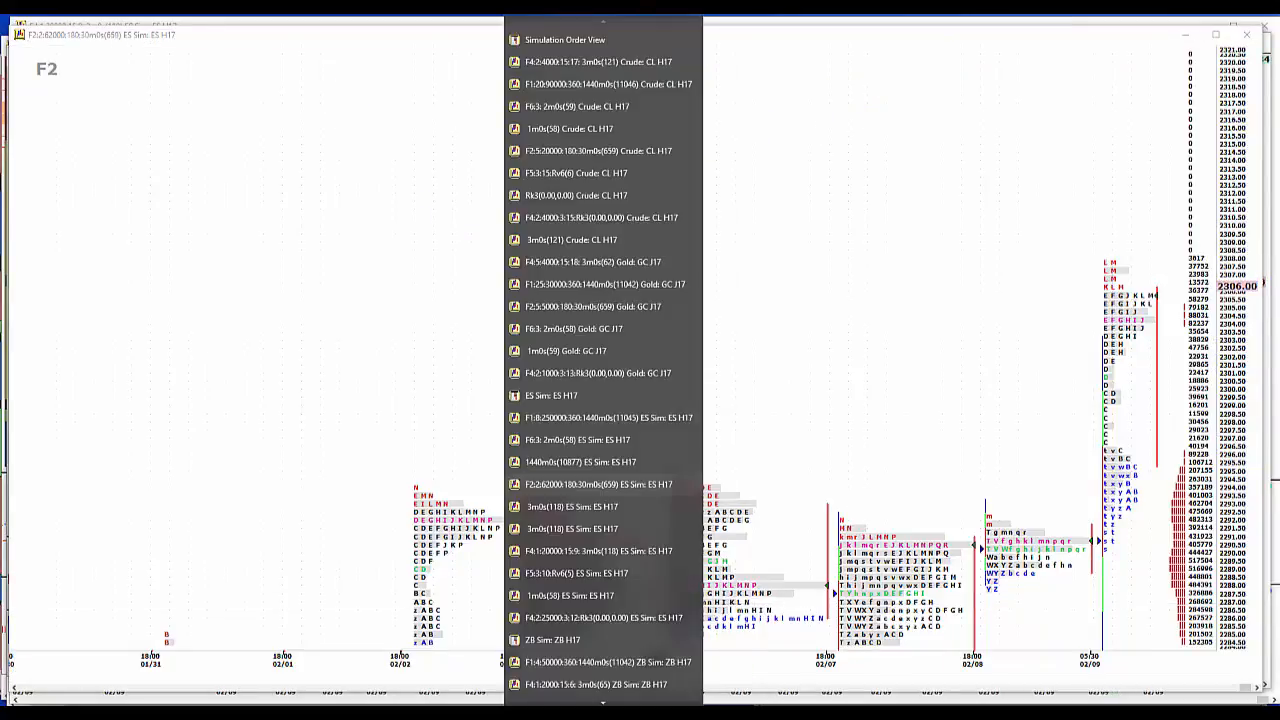
Bring up the ZB bond futures chart from the open-windows list
{"action": "scroll", "scroll_direction": "down", "scroll_amount": 3}
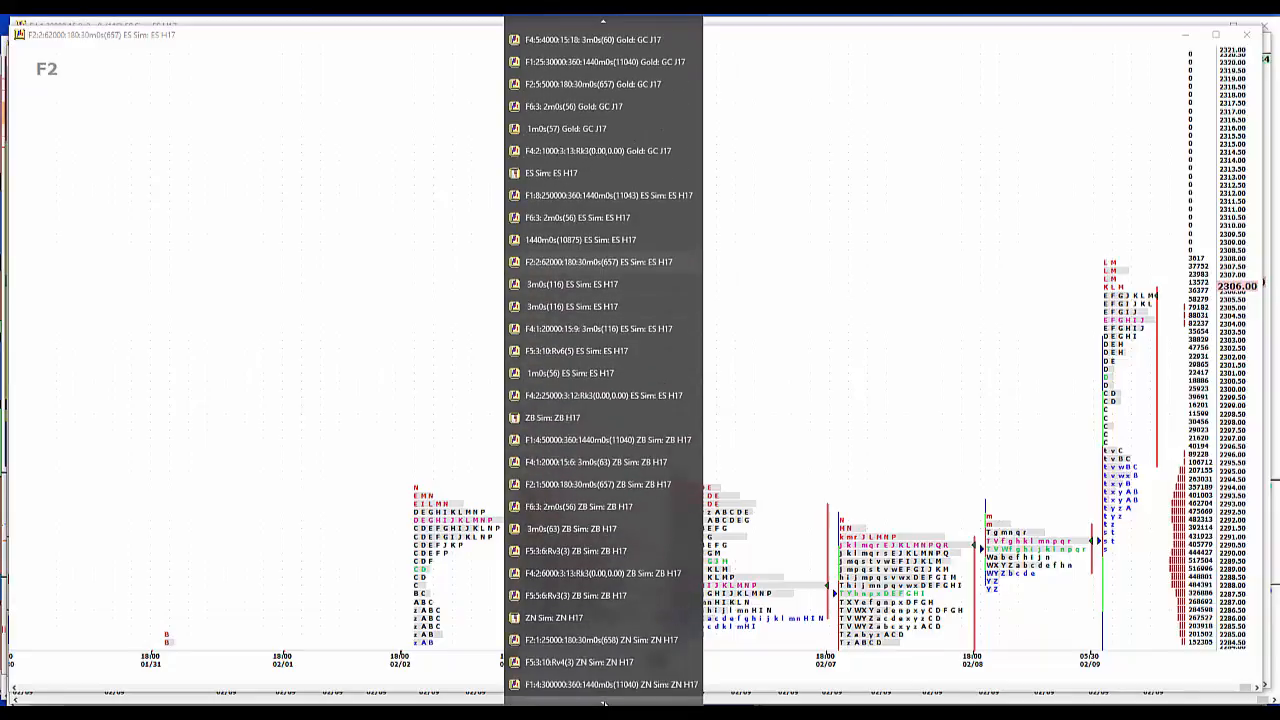
{"action": "scroll", "scroll_direction": "down", "scroll_amount": 3}
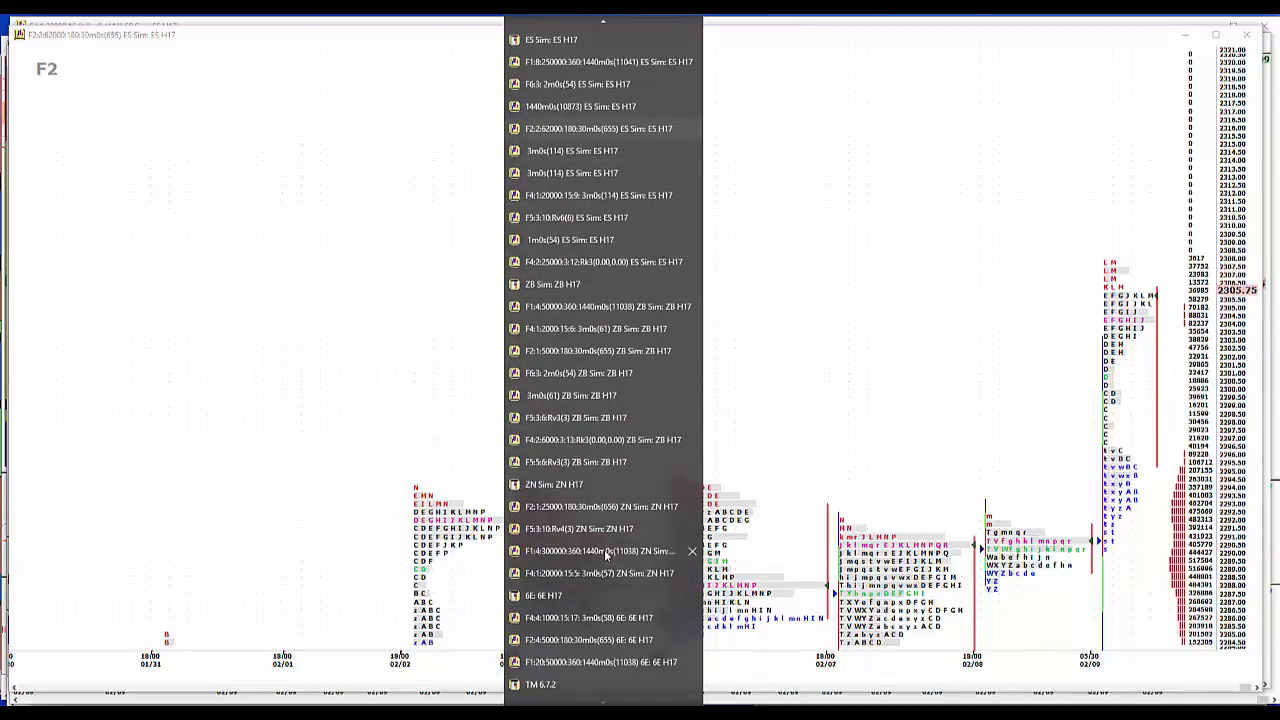
{"action": "left_click", "coordinate": [590, 552]}
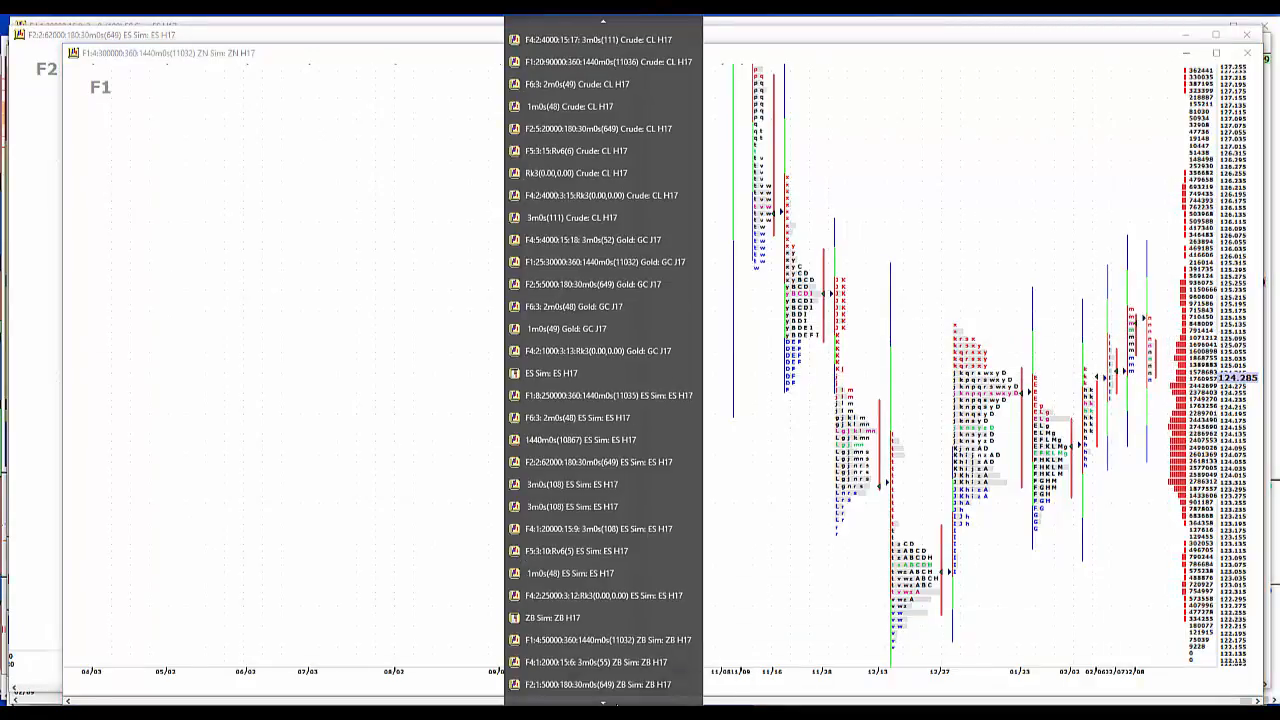
Switch to the ZN 10-year note 30-minute market-profile chart
{"action": "scroll", "scroll_direction": "down", "scroll_amount": 3}
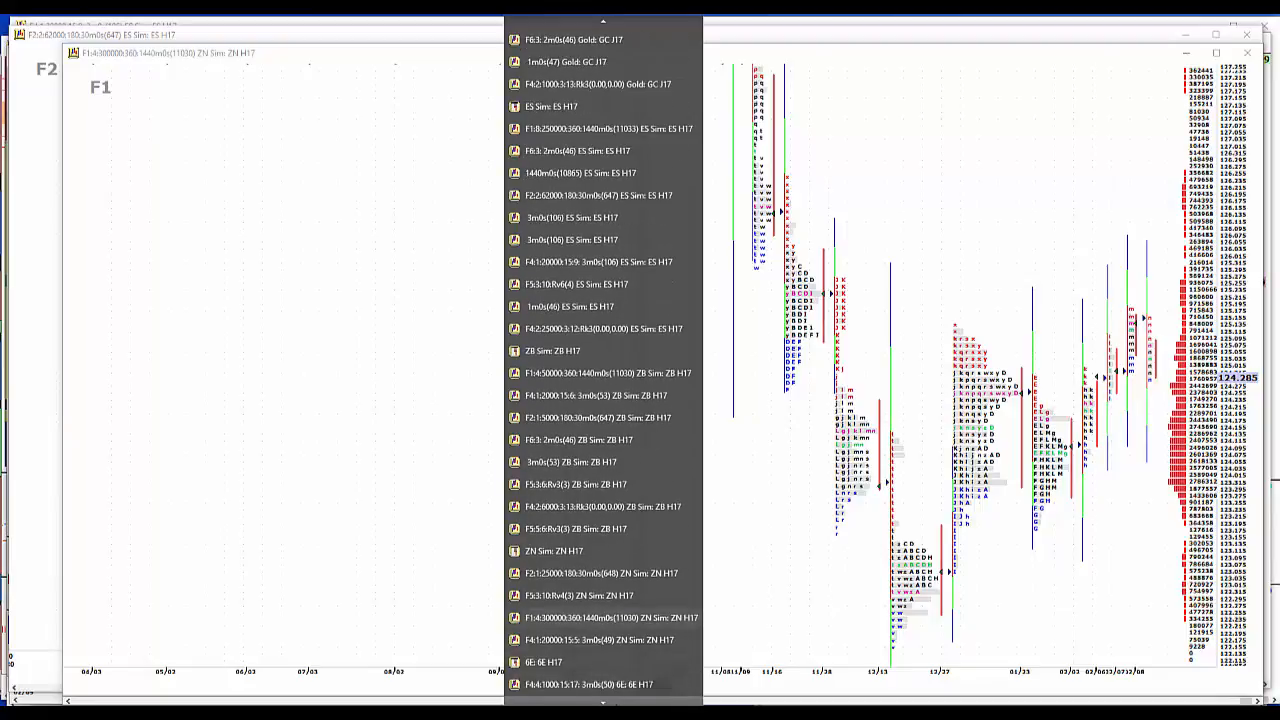
{"action": "left_click", "coordinate": [572, 528]}
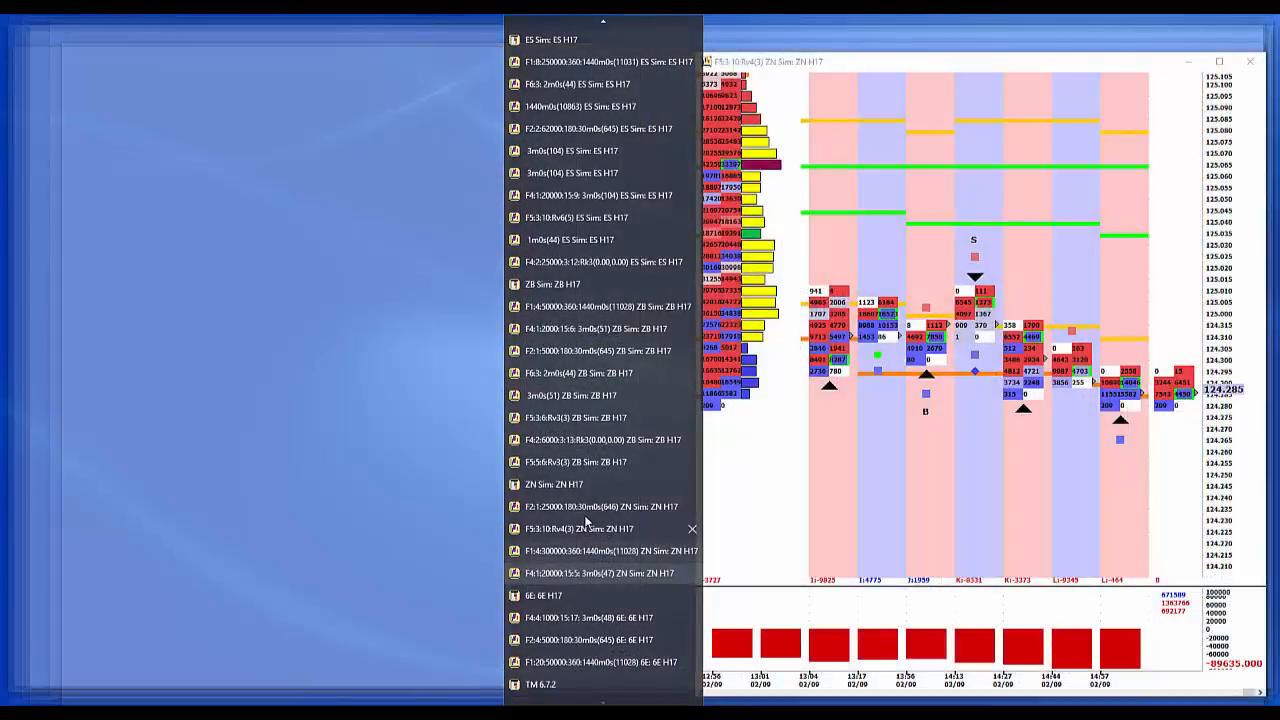
{"action": "left_click", "coordinate": [604, 506]}
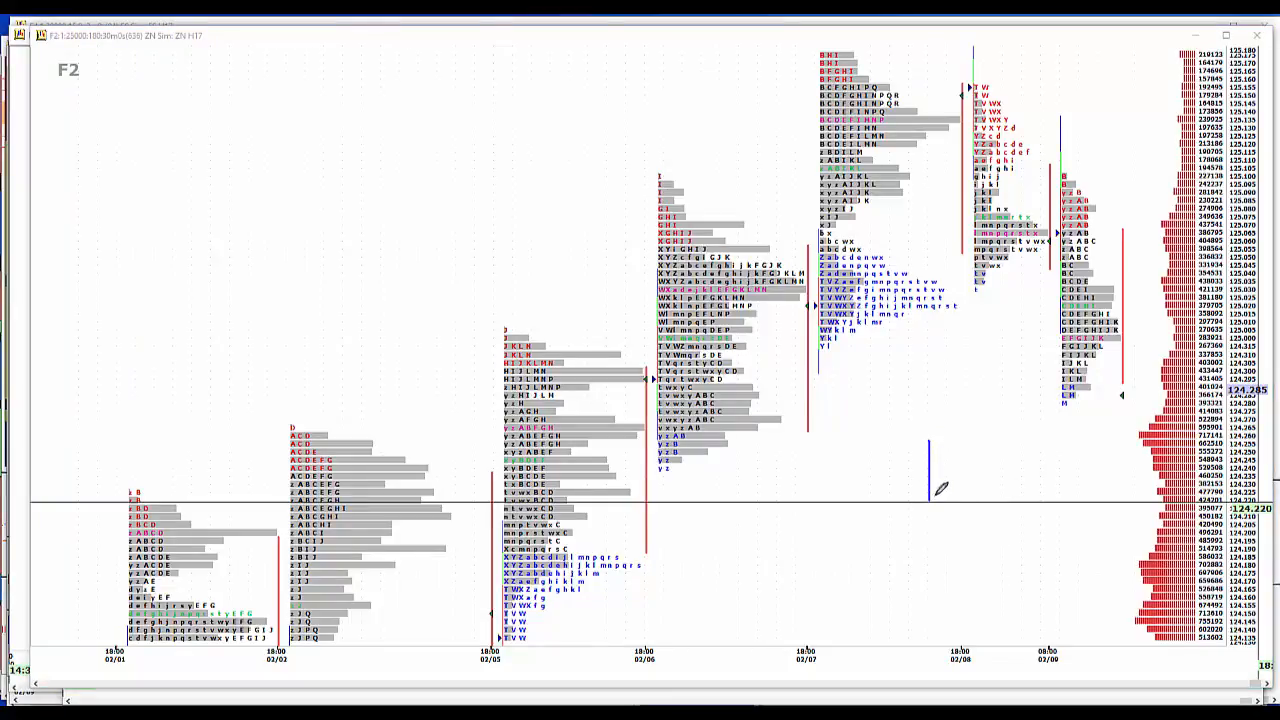
{"action": "mouse_move", "coordinate": [944, 504]}
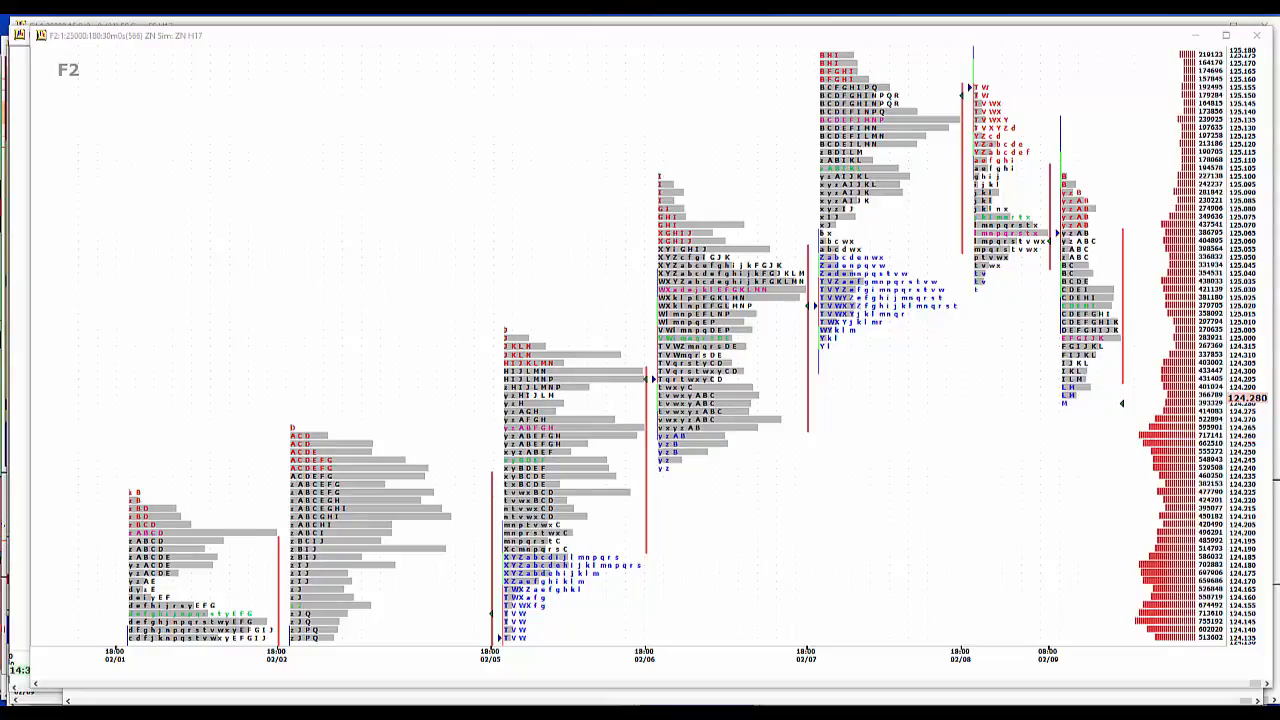
{"action": "mouse_move", "coordinate": [1076, 616]}
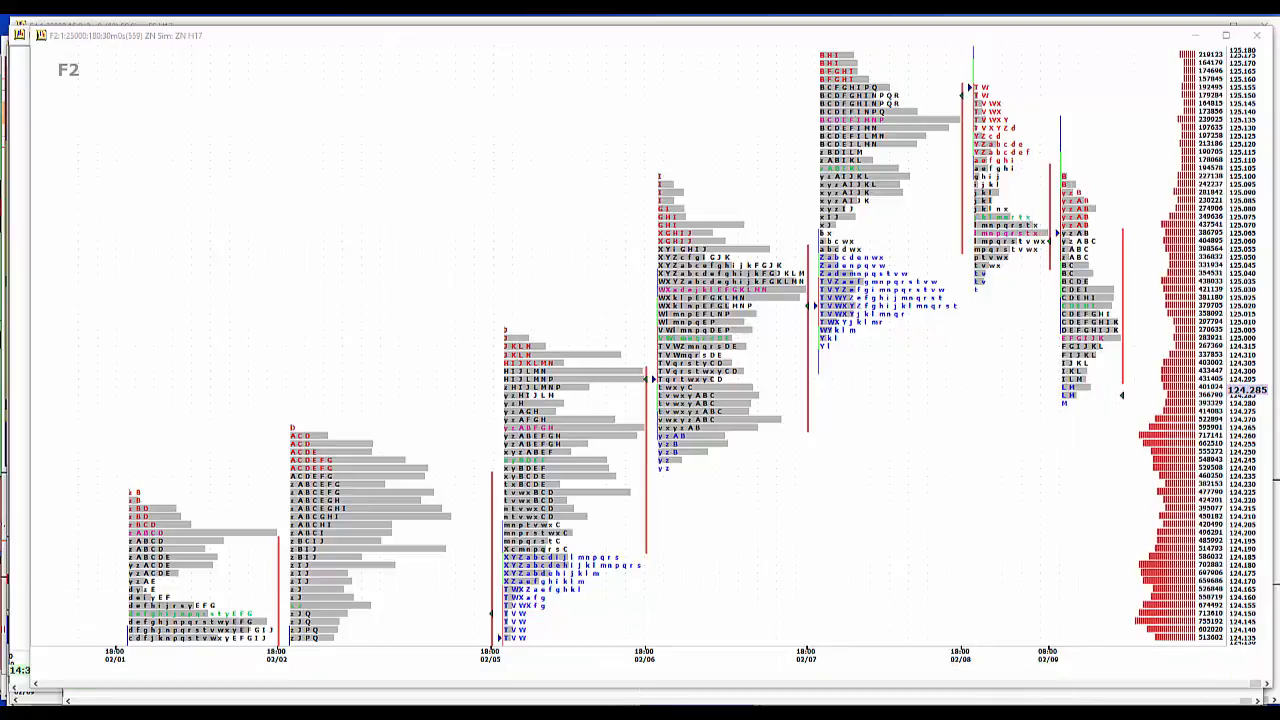
{"action": "mouse_move", "coordinate": [680, 664]}
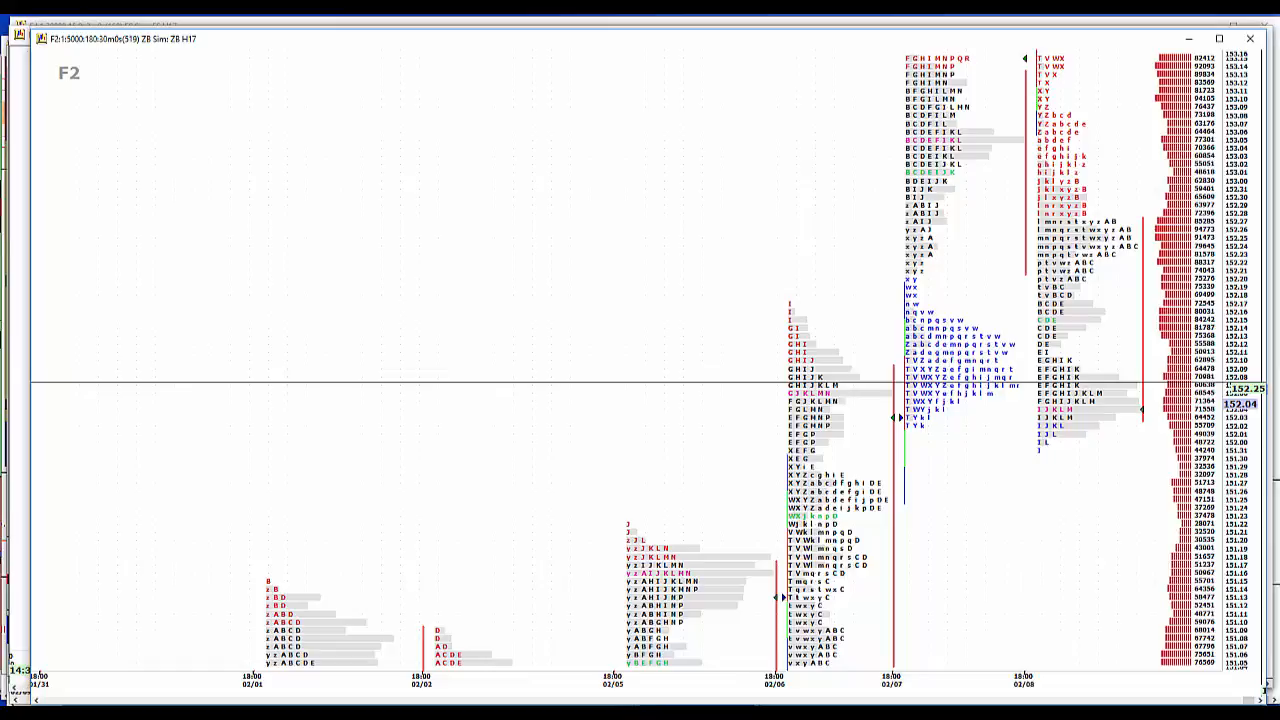
{"action": "mouse_move", "coordinate": [1138, 382]}
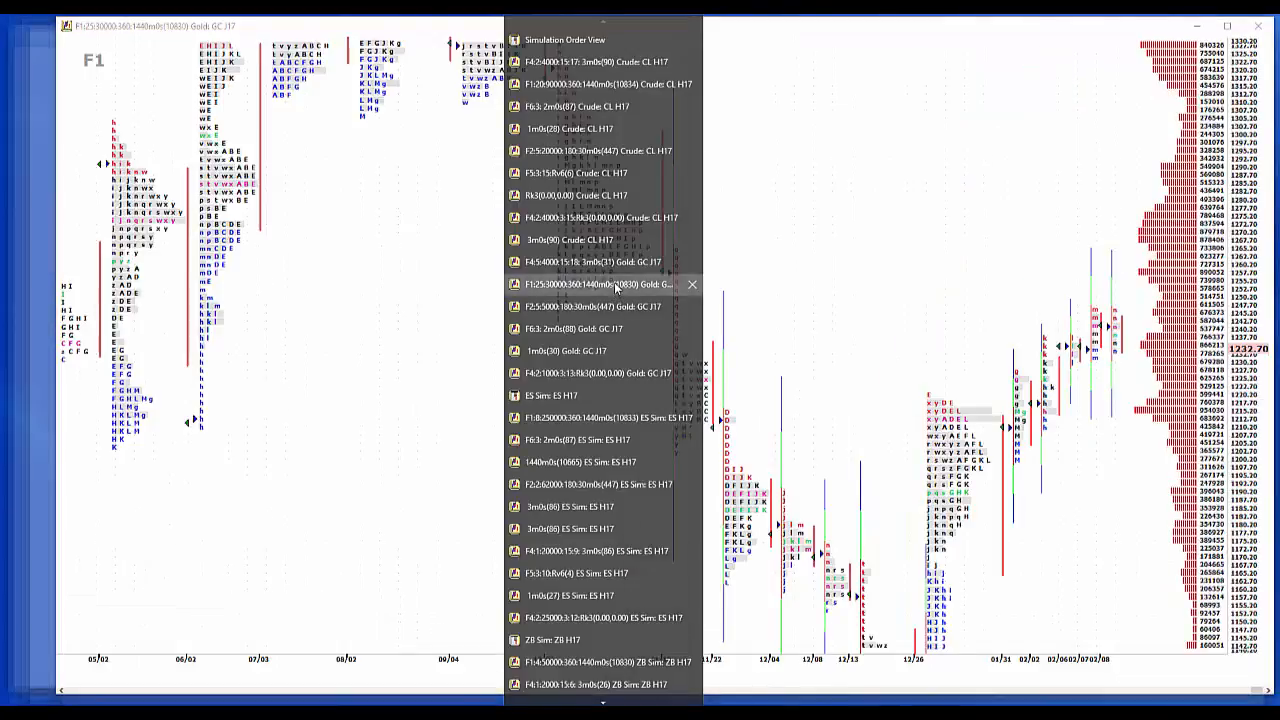
Activate the Gold GC H7 30-minute intraday profile chart from the Window list
{"action": "left_click", "coordinate": [692, 284]}
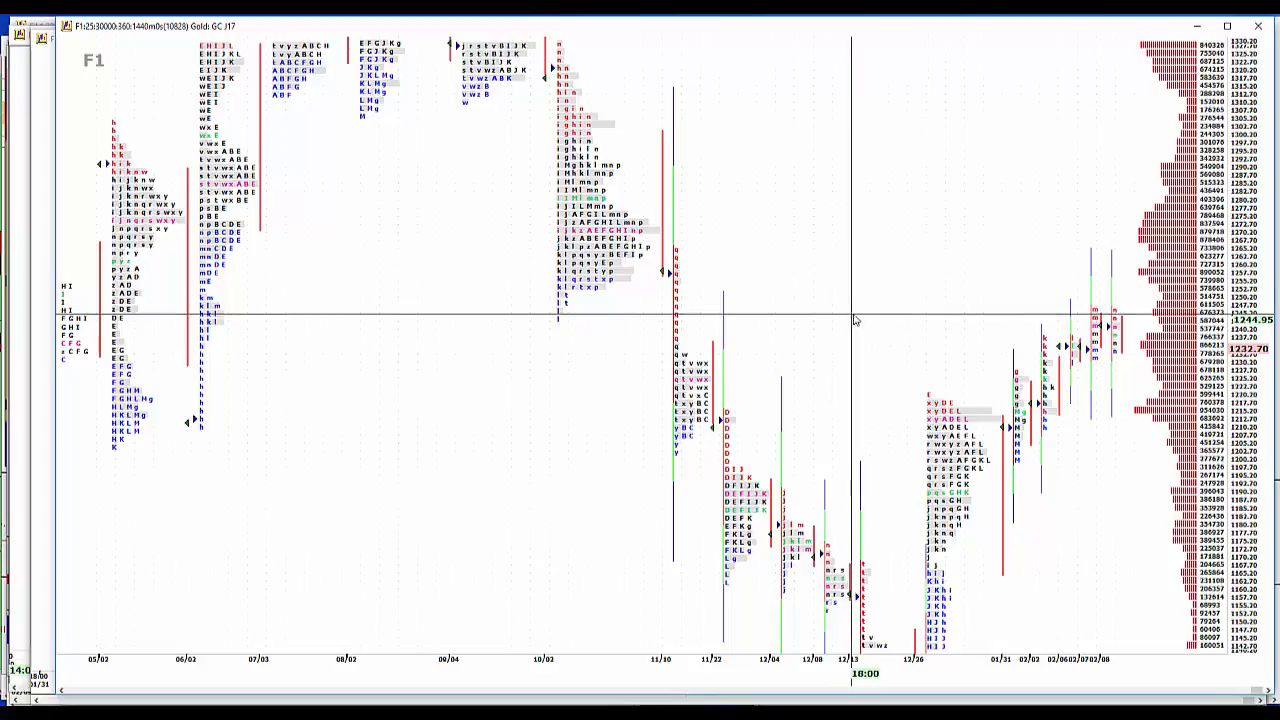
{"action": "mouse_move", "coordinate": [1072, 364]}
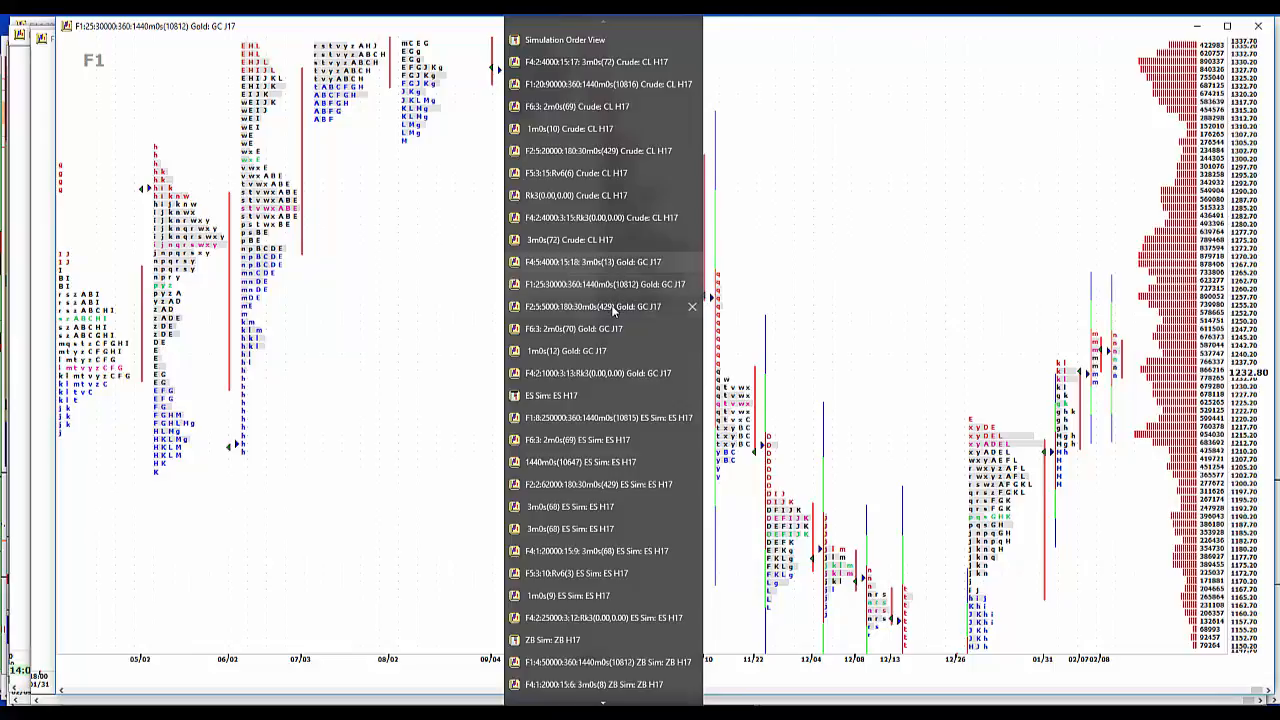
{"action": "left_click", "coordinate": [590, 306]}
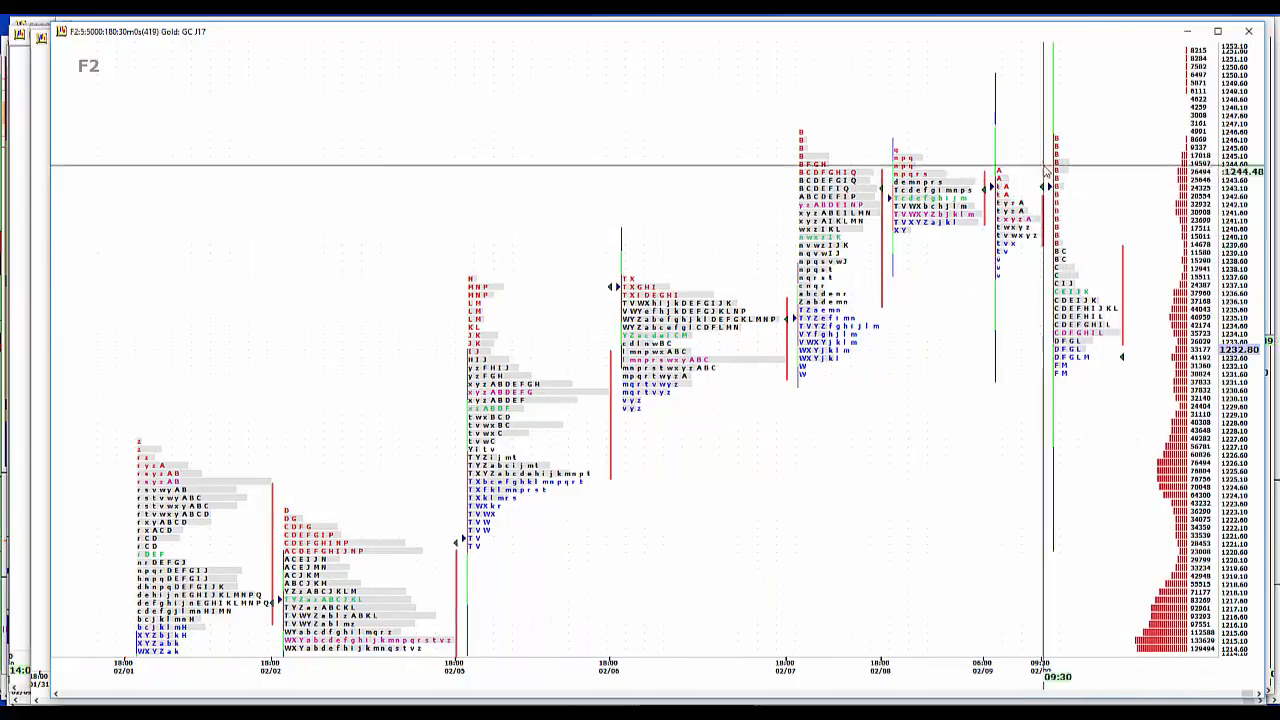
{"action": "mouse_move", "coordinate": [1022, 414]}
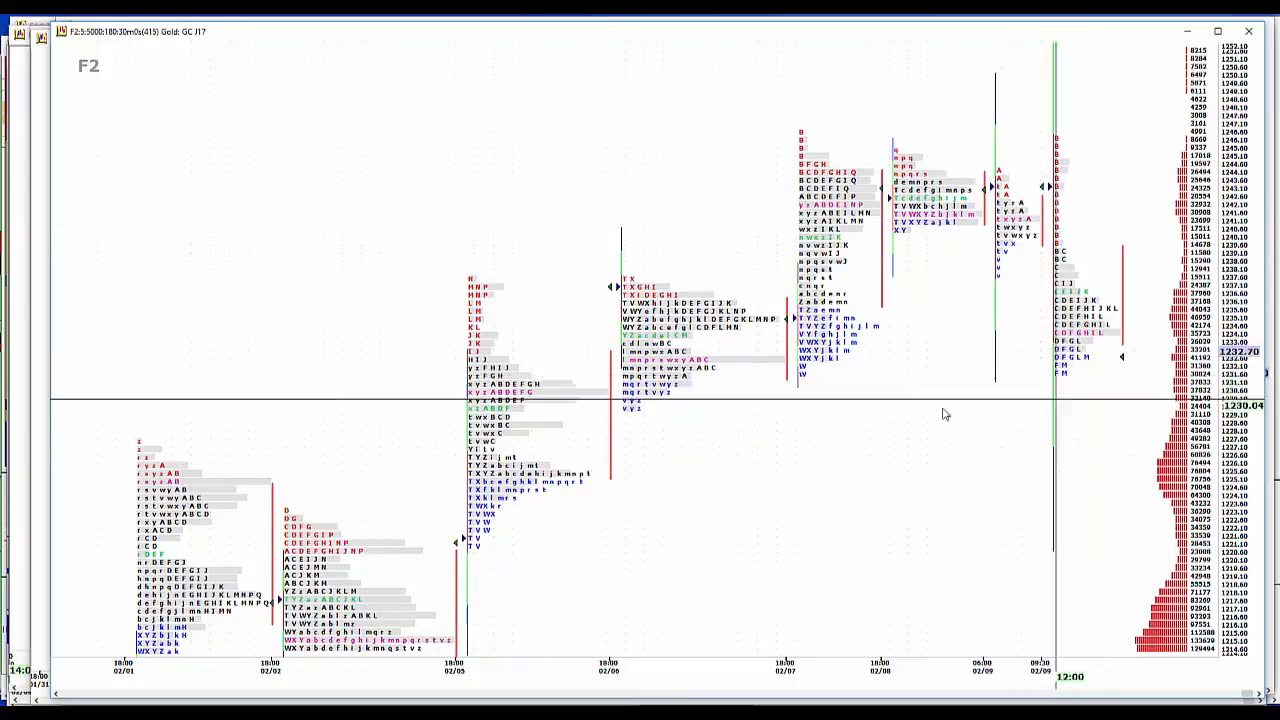
{"action": "mouse_move", "coordinate": [904, 490]}
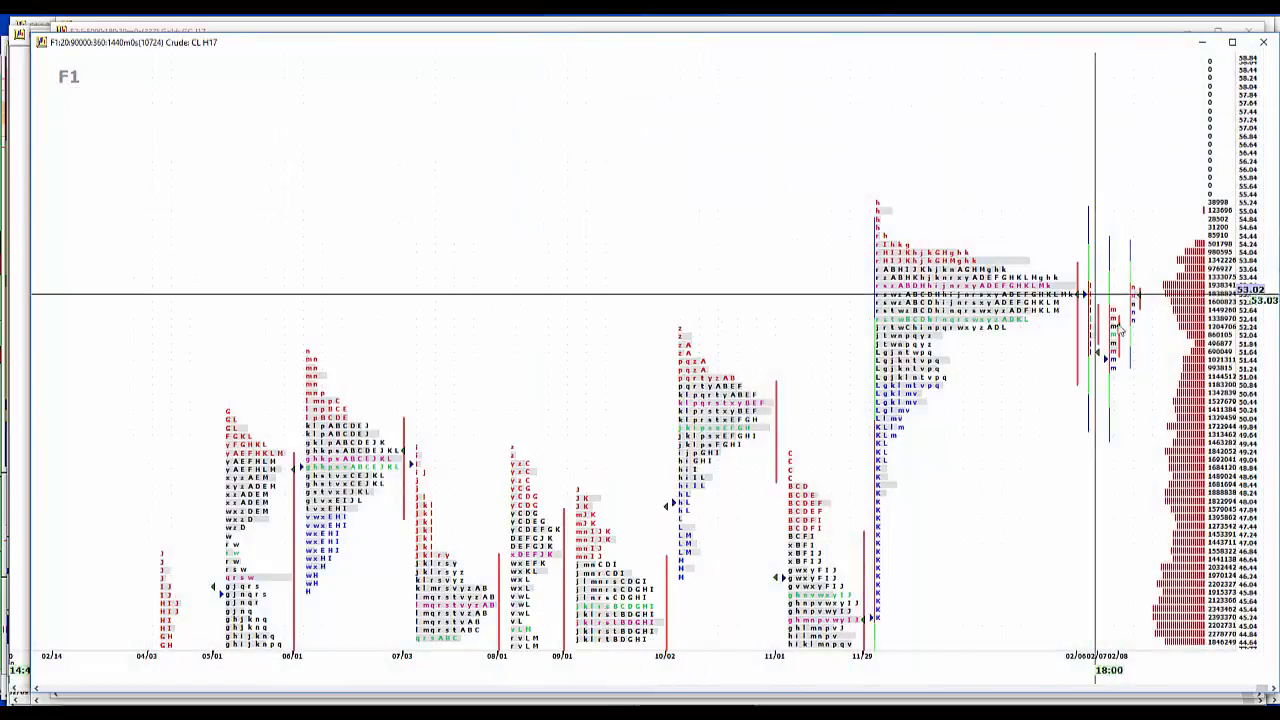
{"action": "mouse_move", "coordinate": [1136, 360]}
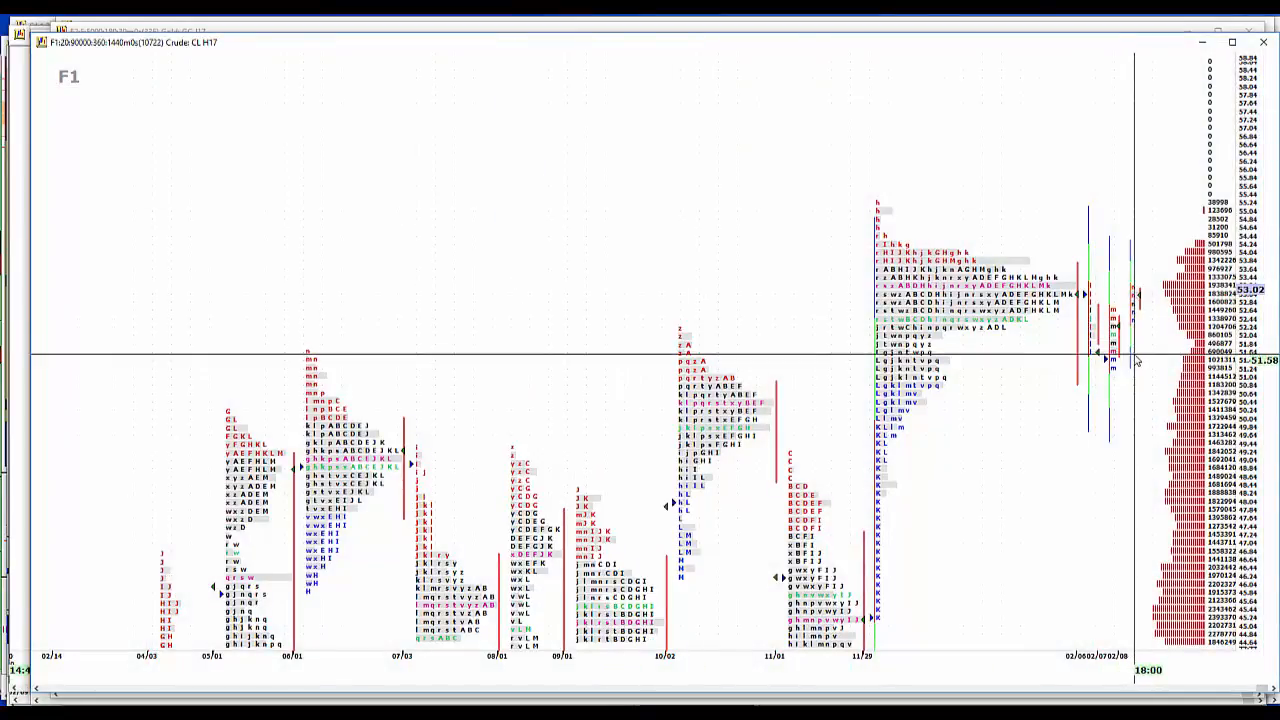
{"action": "mouse_move", "coordinate": [1150, 348]}
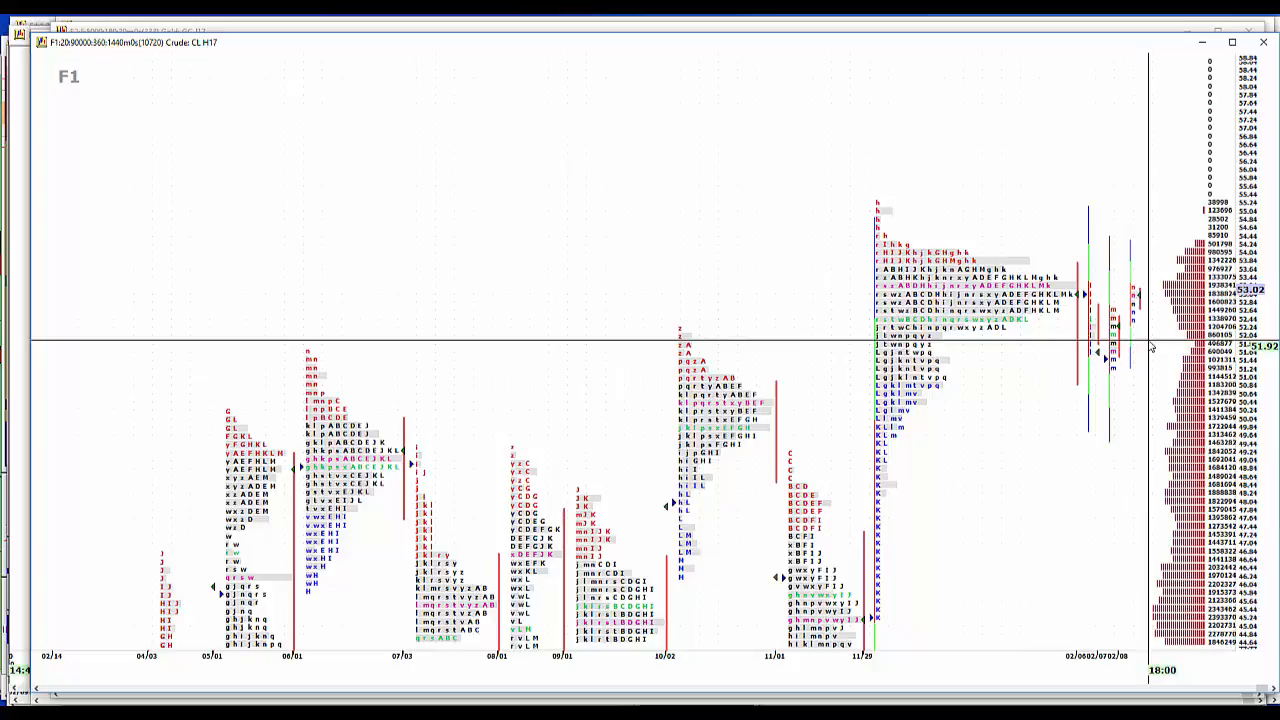
{"action": "mouse_move", "coordinate": [1168, 250]}
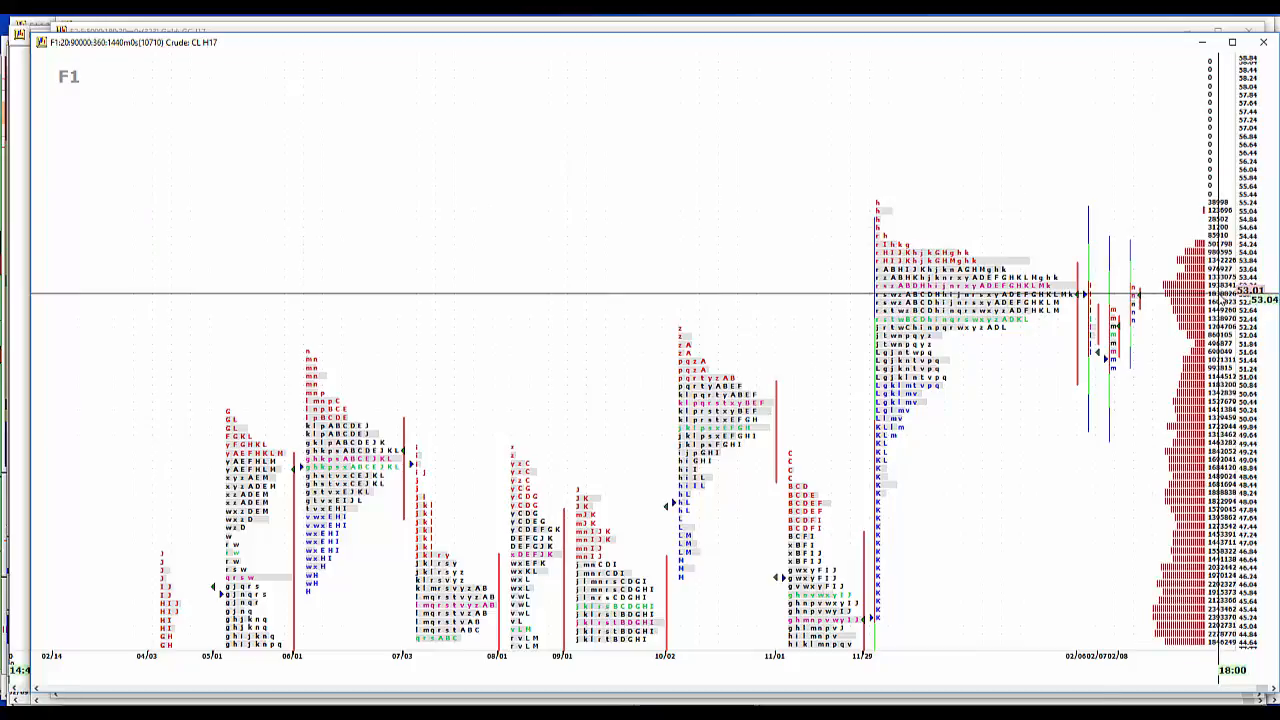
{"action": "mouse_move", "coordinate": [962, 316]}
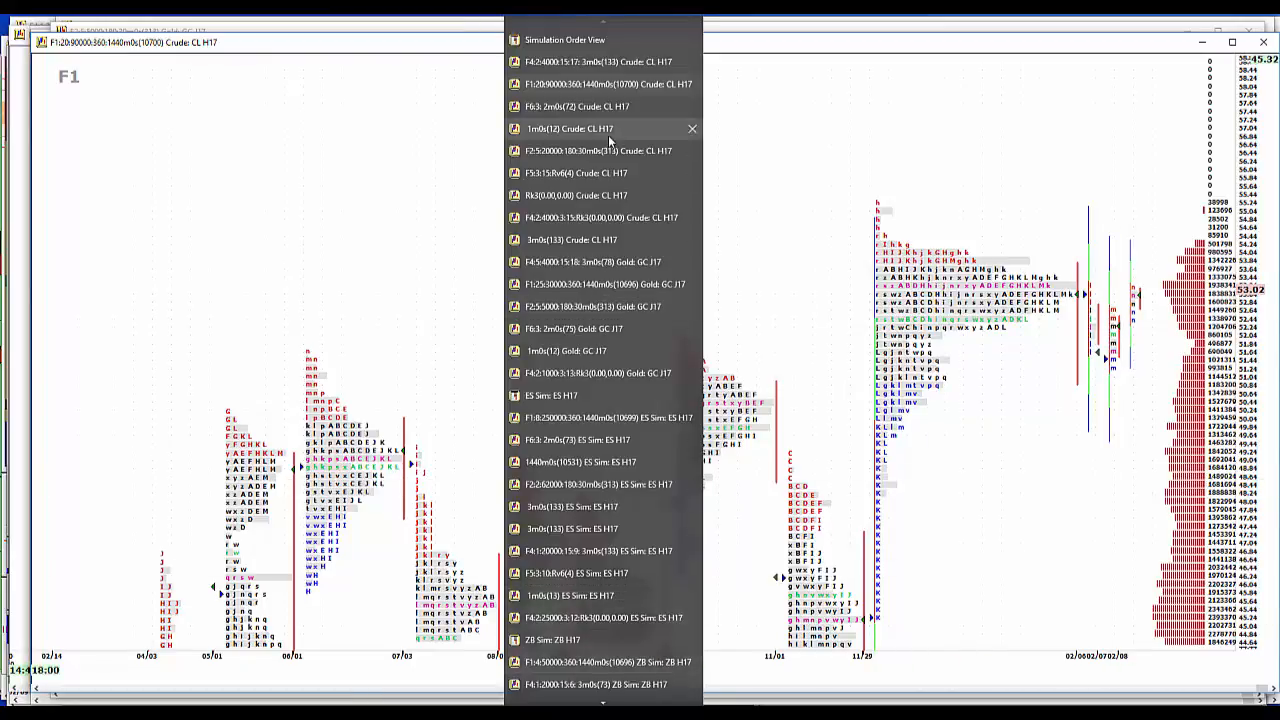
Switch to the Crude CL H17 F2 30-minute multi-day profile chart
{"action": "left_click", "coordinate": [596, 152]}
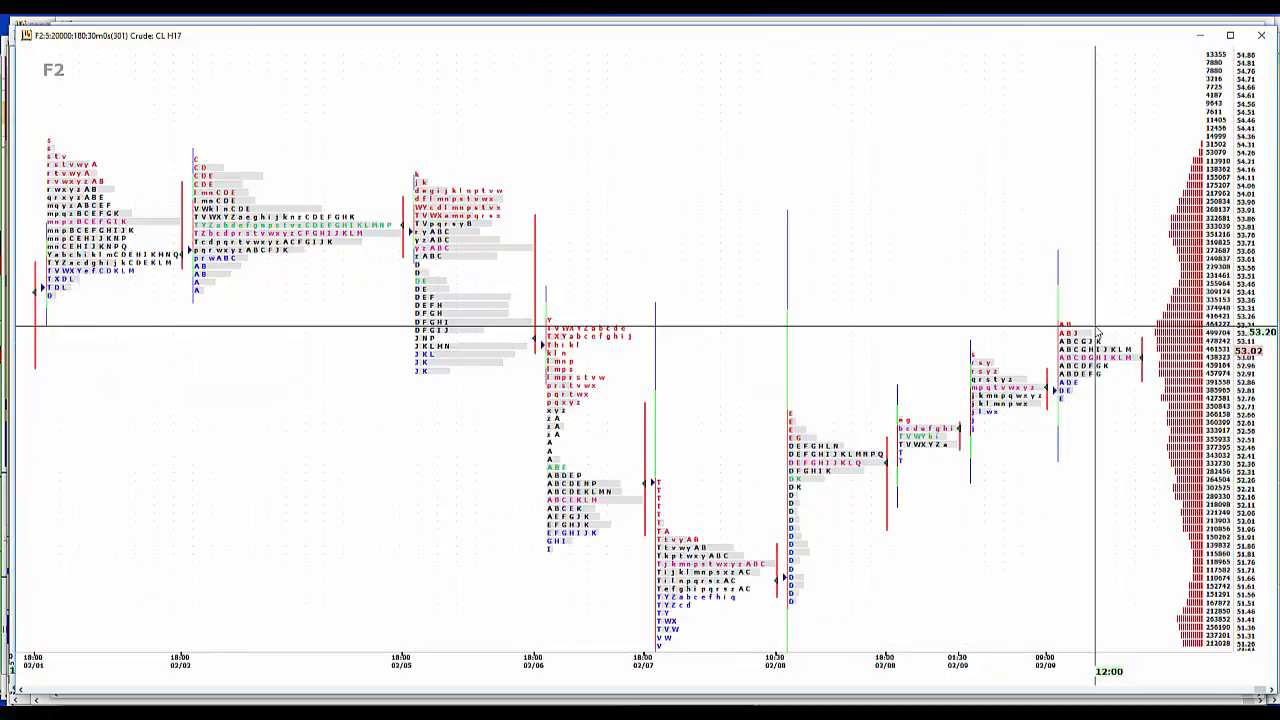
{"action": "mouse_move", "coordinate": [1088, 296]}
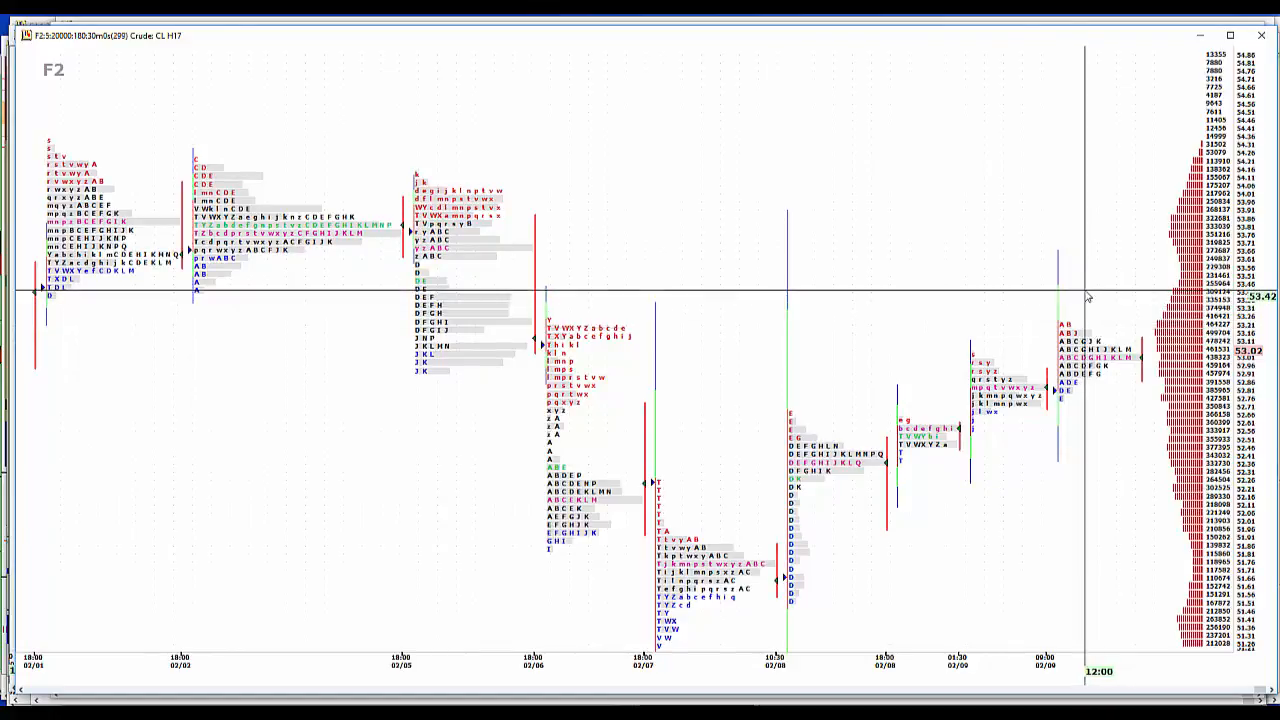
{"action": "mouse_move", "coordinate": [1072, 290]}
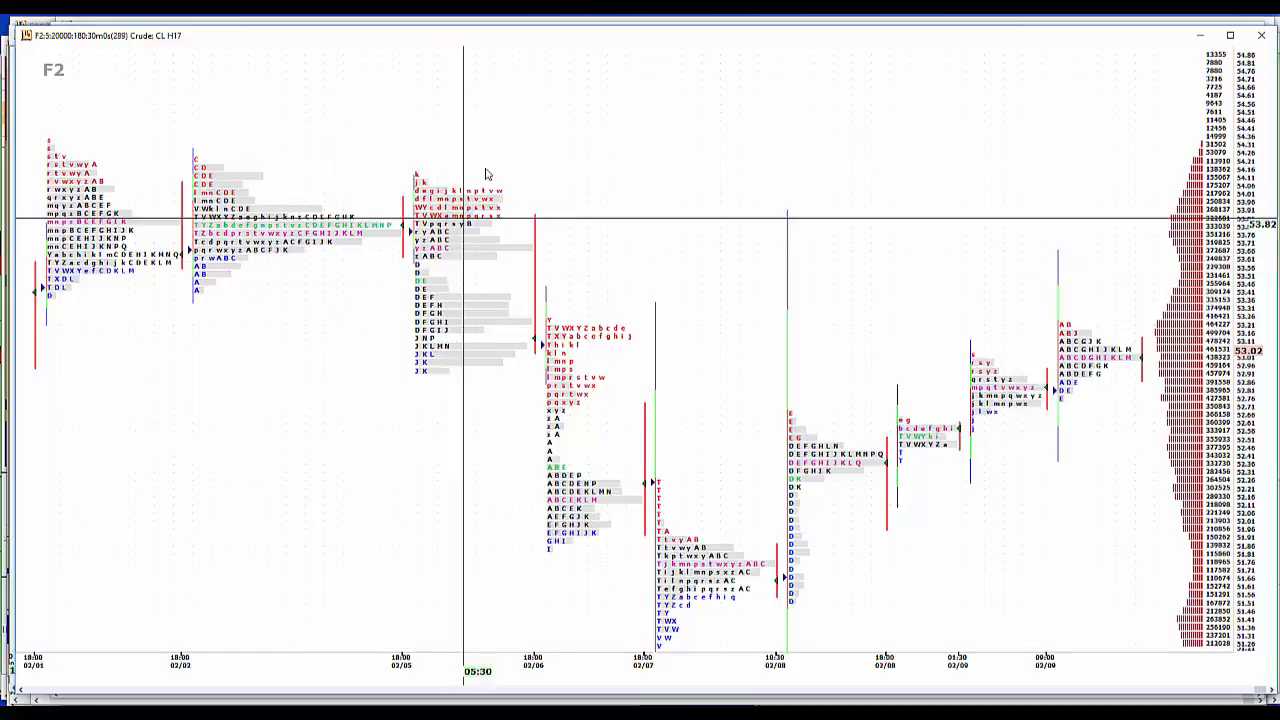
{"action": "mouse_move", "coordinate": [488, 162]}
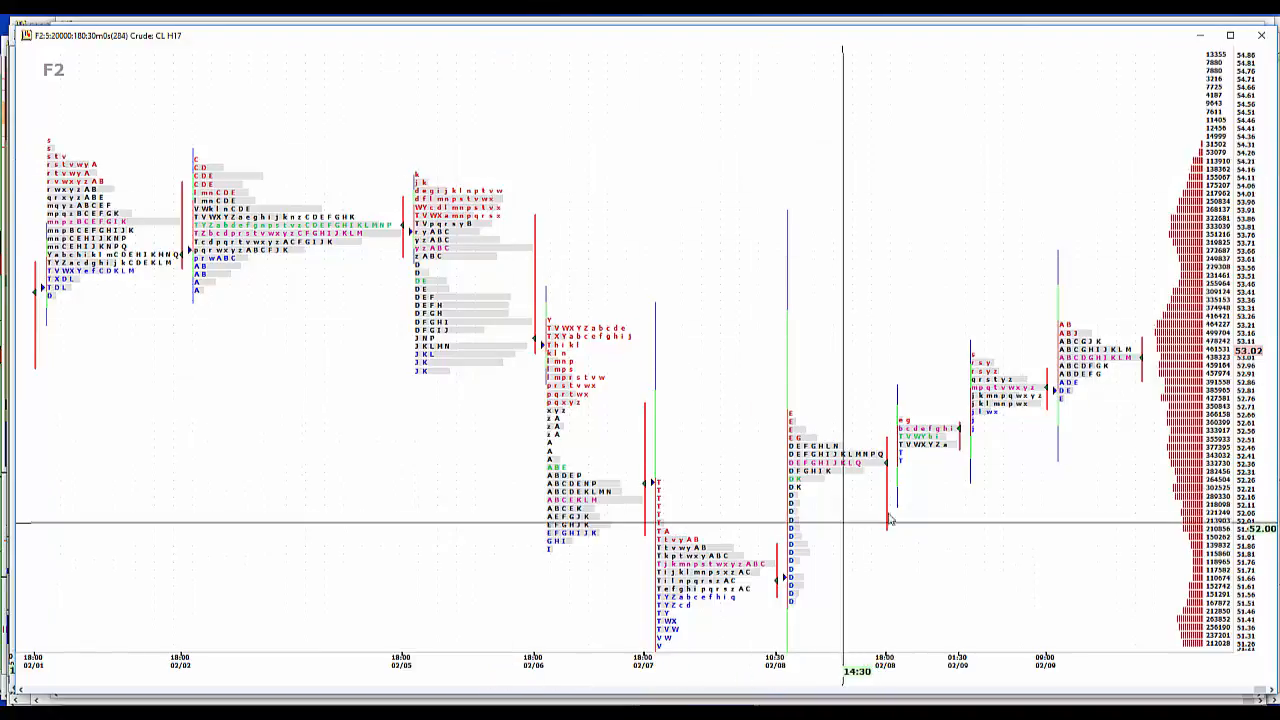
{"action": "mouse_move", "coordinate": [852, 694]}
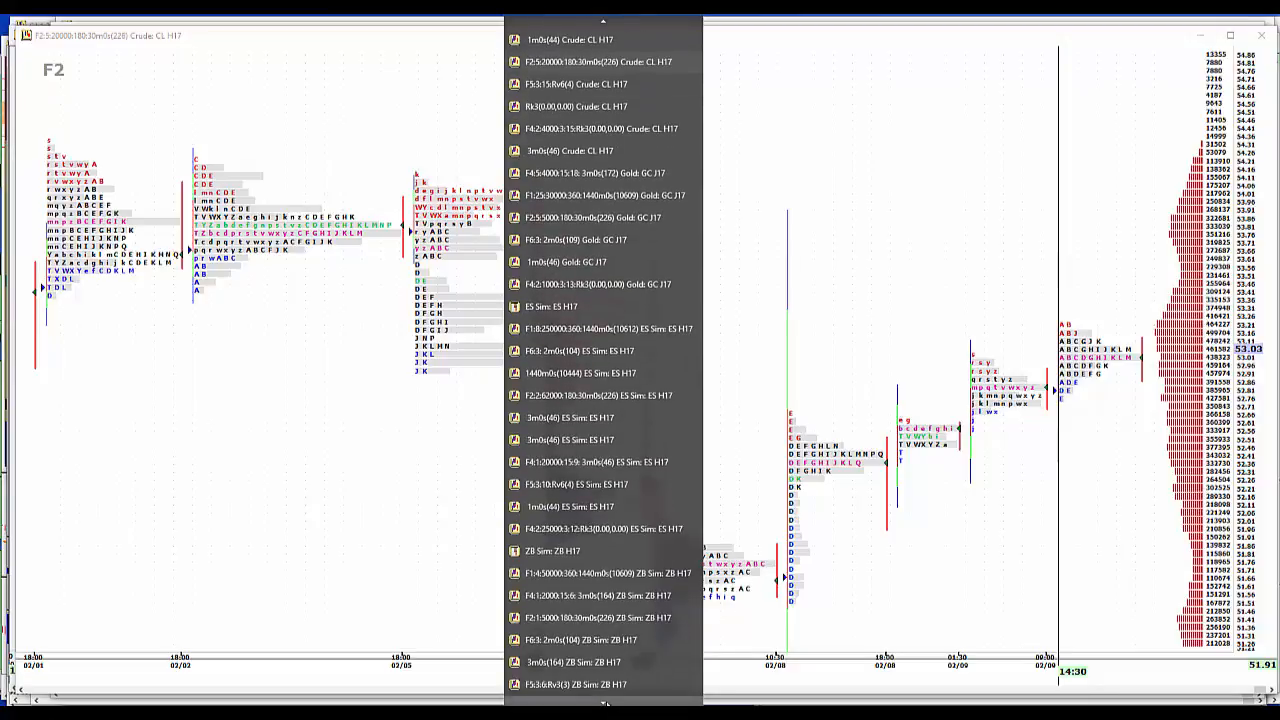
Scroll down the window list toward the Euro FX 6E H17 F2 chart entry
{"action": "scroll", "scroll_direction": "down", "scroll_amount": 3}
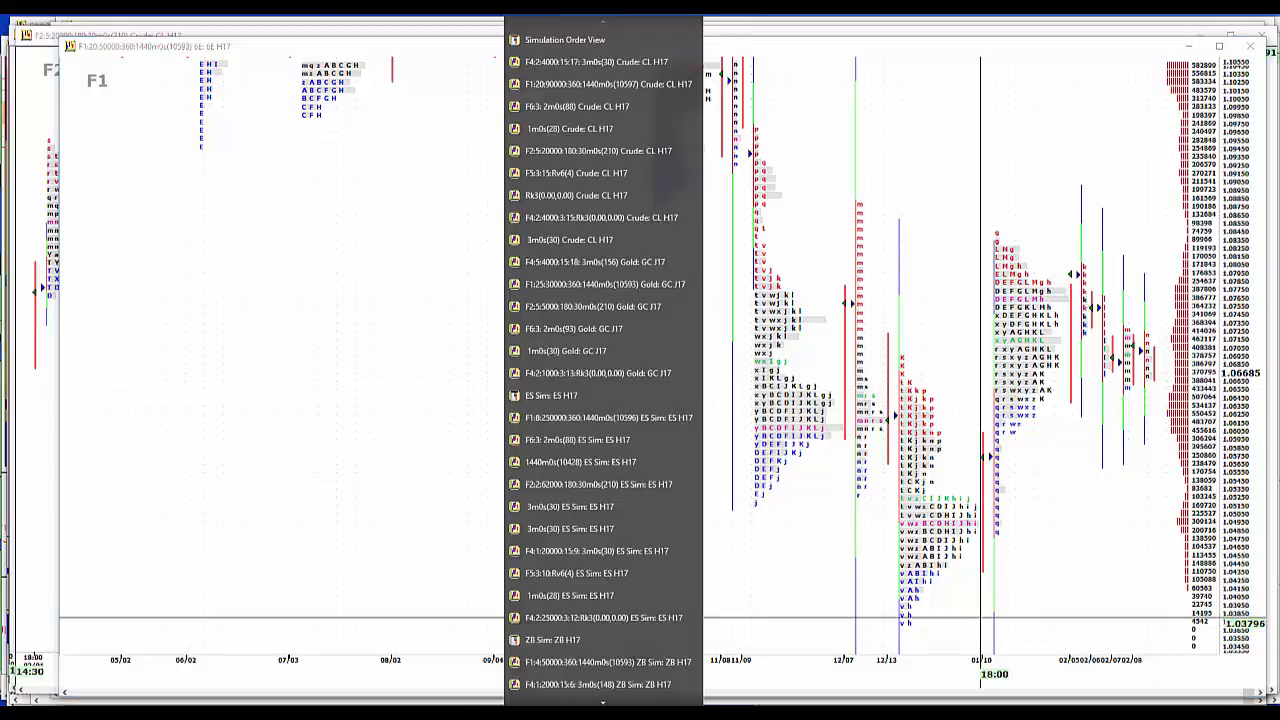
{"action": "scroll", "scroll_direction": "down", "scroll_amount": 3}
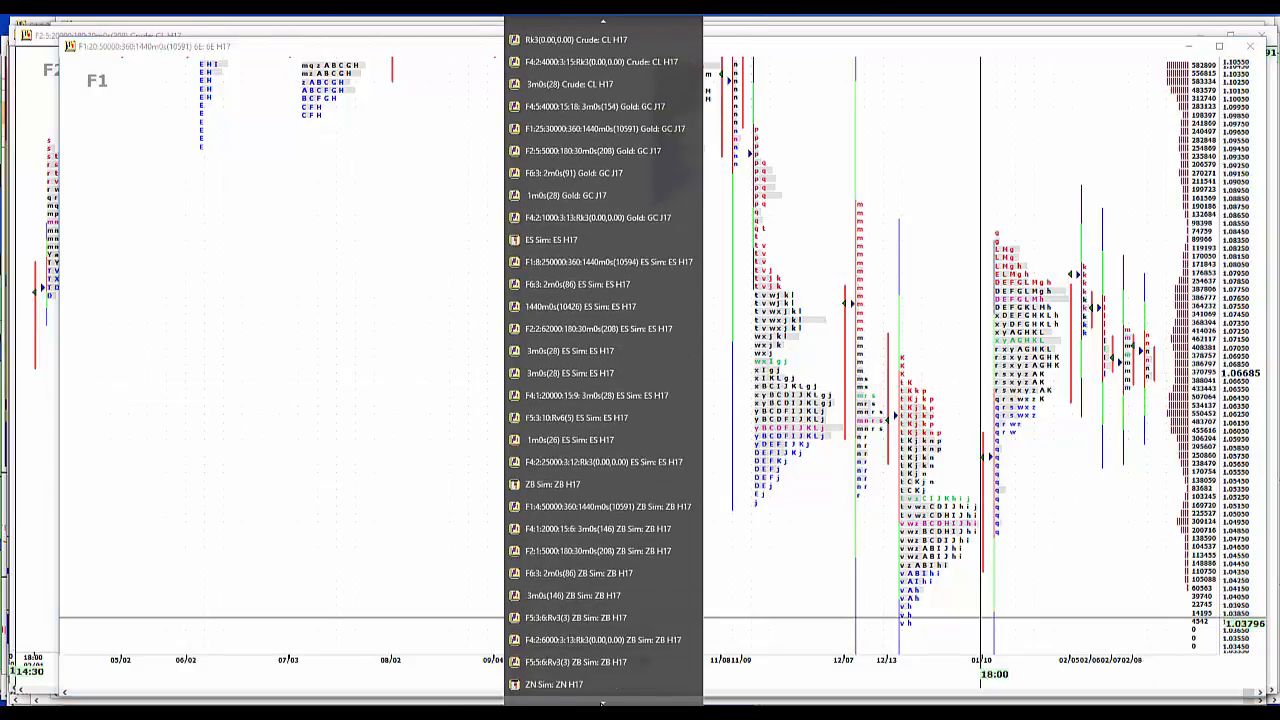
{"action": "scroll", "scroll_direction": "down", "scroll_amount": 3}
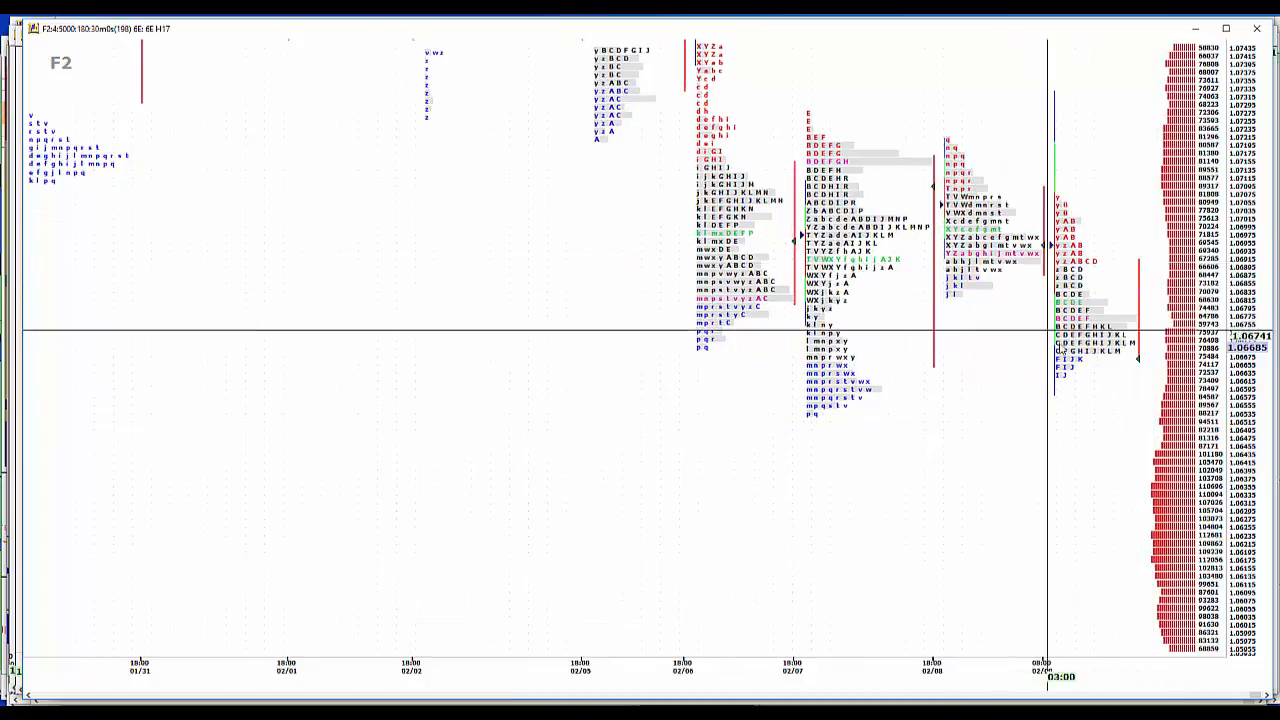
{"action": "mouse_move", "coordinate": [1084, 428]}
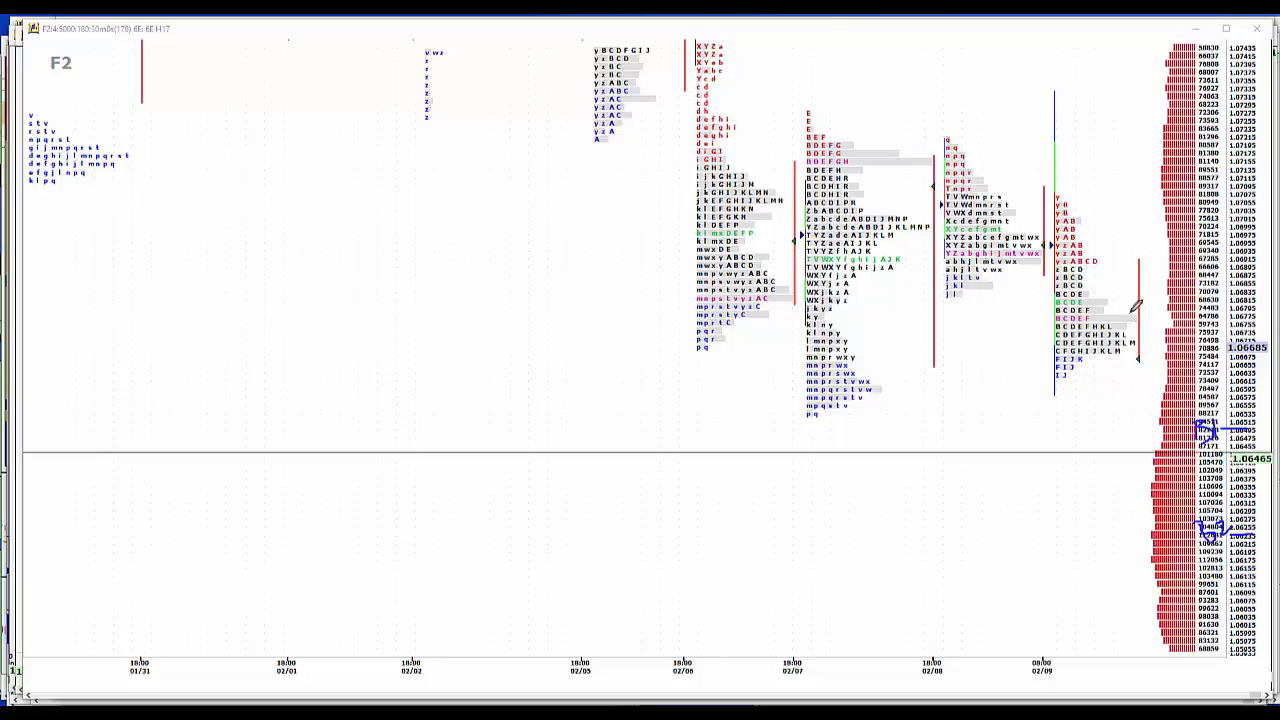
{"action": "mouse_move", "coordinate": [1264, 344]}
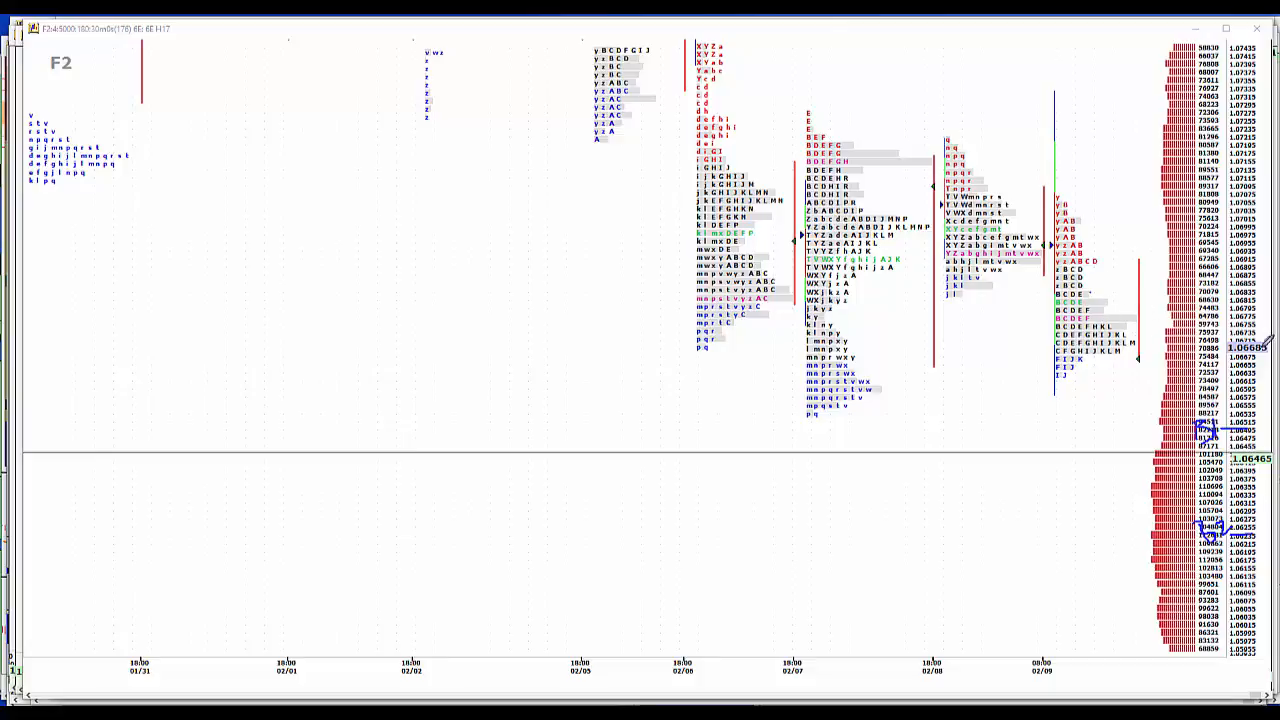